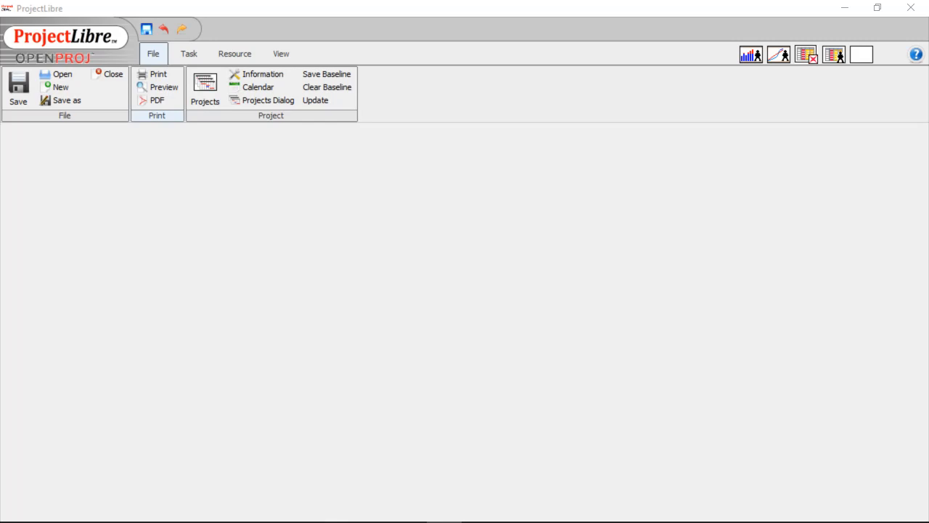
mouse_move(389, 296)
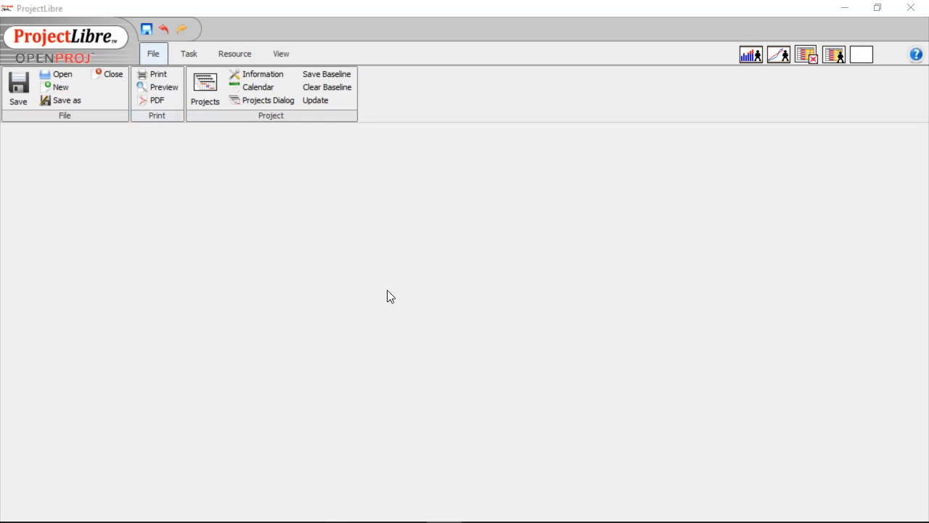
left_click(61, 87)
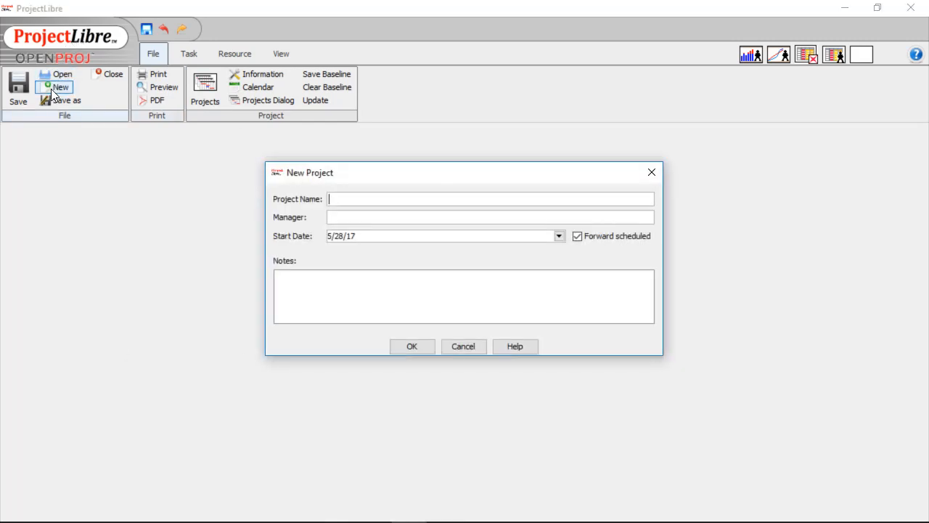
mouse_move(595, 198)
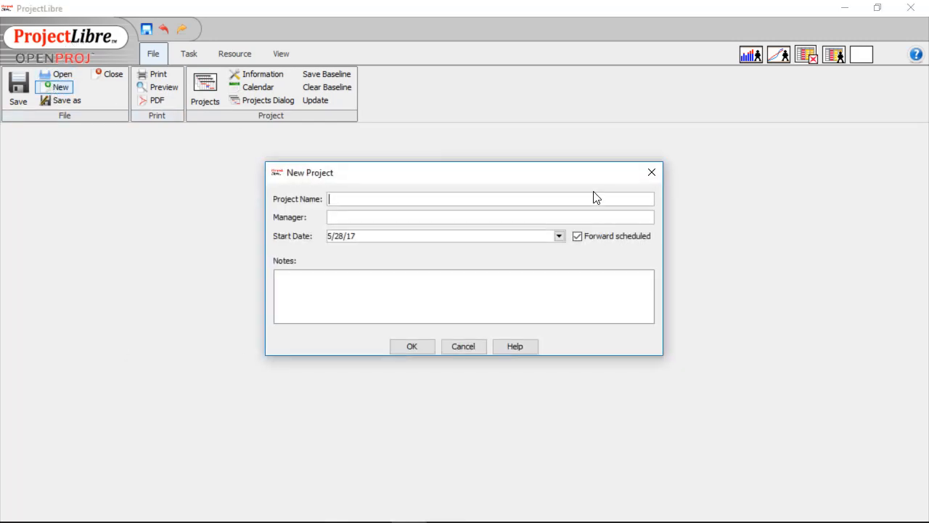
type("Example Pro")
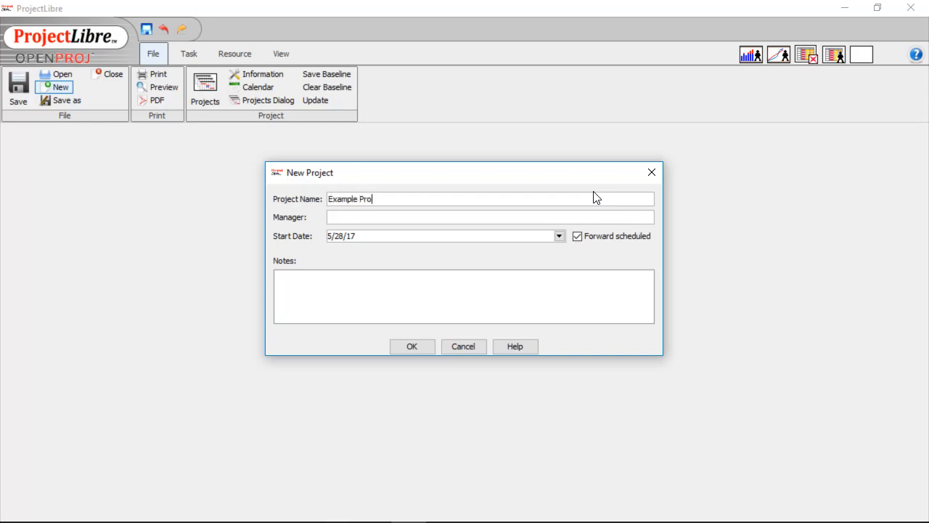
type("duct")
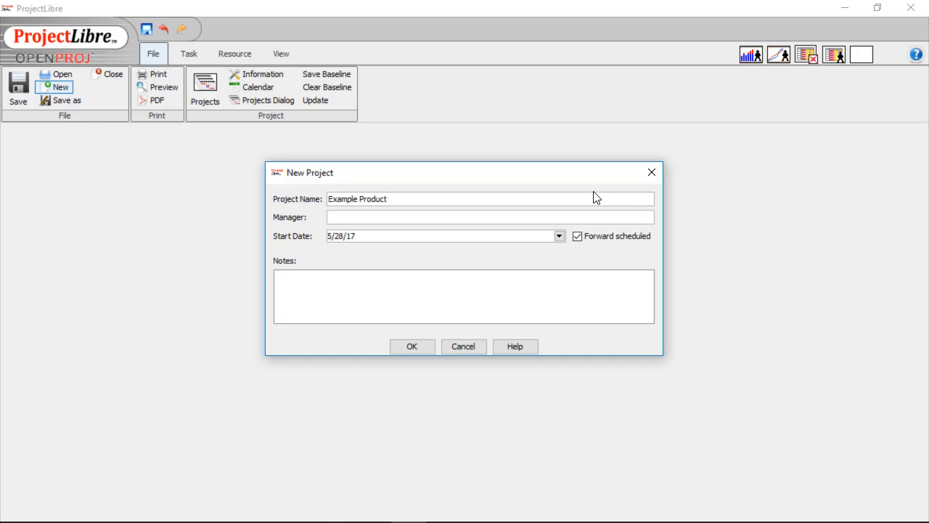
type("Gary Morton")
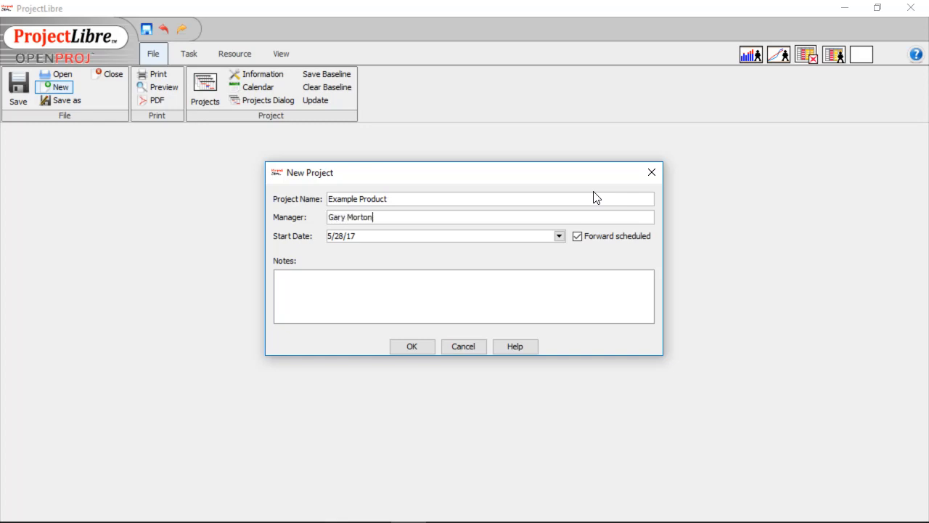
- Confirm the project and enter the R&D and Brainstorm Ideas tasks
left_click(413, 346)
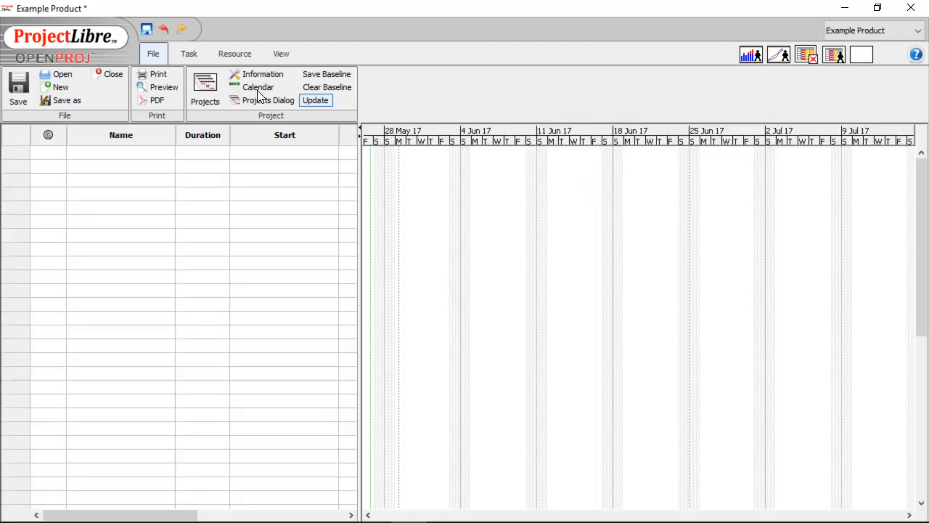
mouse_move(134, 160)
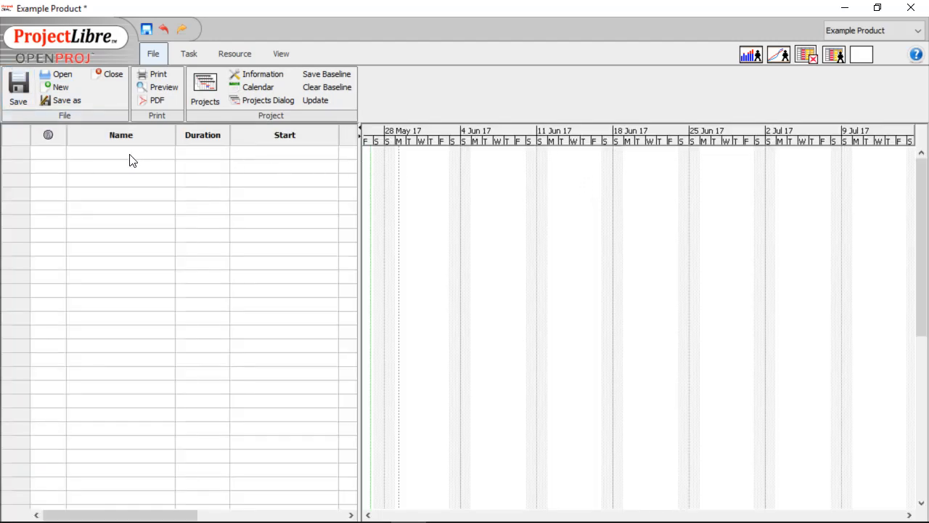
left_click(120, 153)
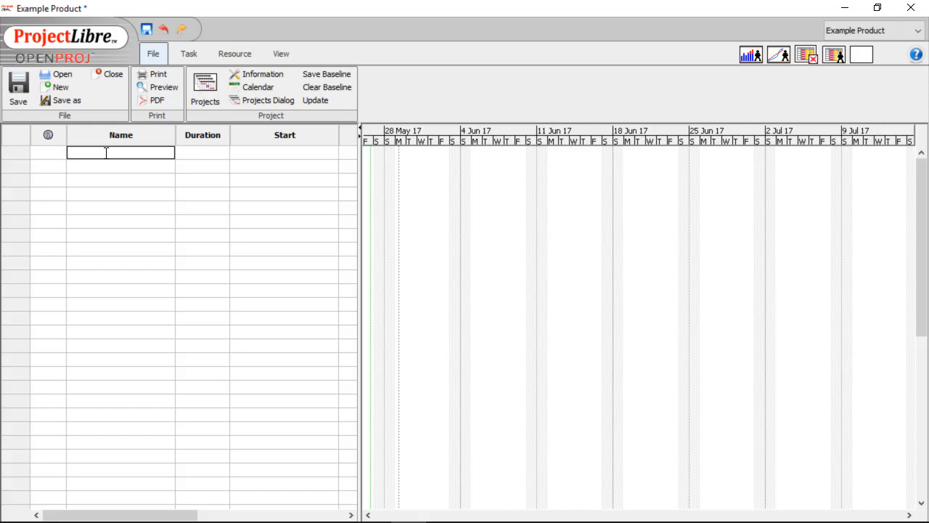
type("R&D")
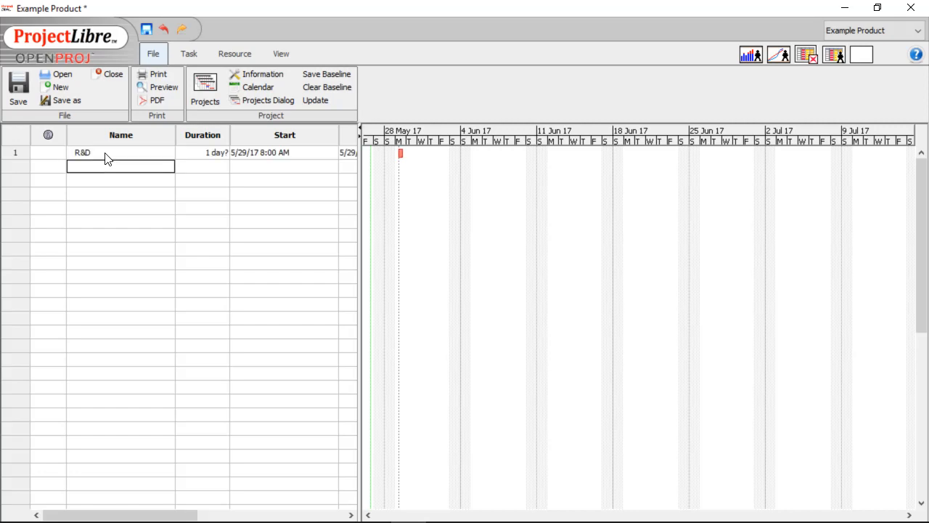
type("Brainstor")
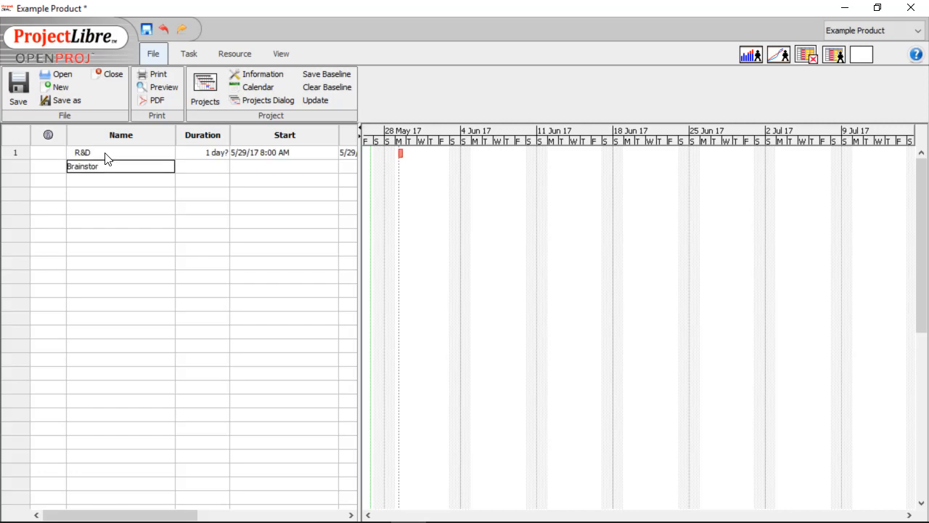
type("m Ideas")
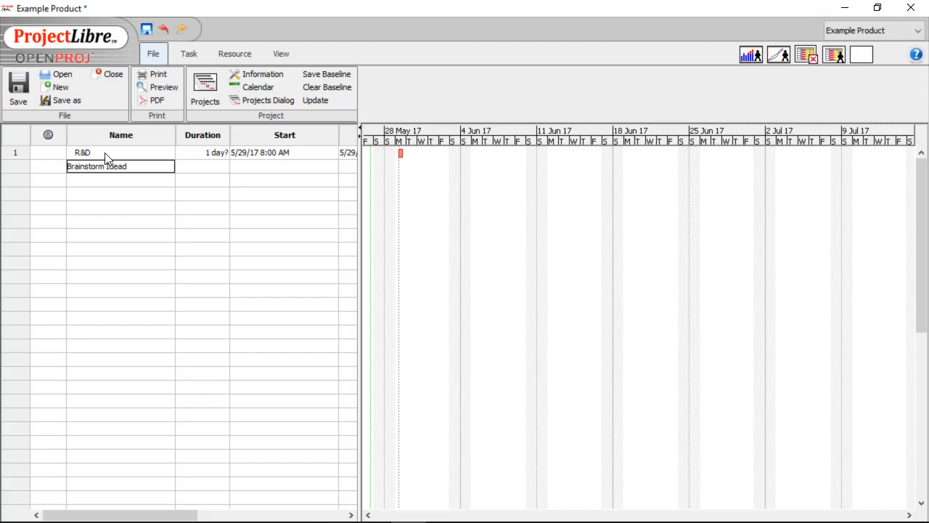
key("Return")
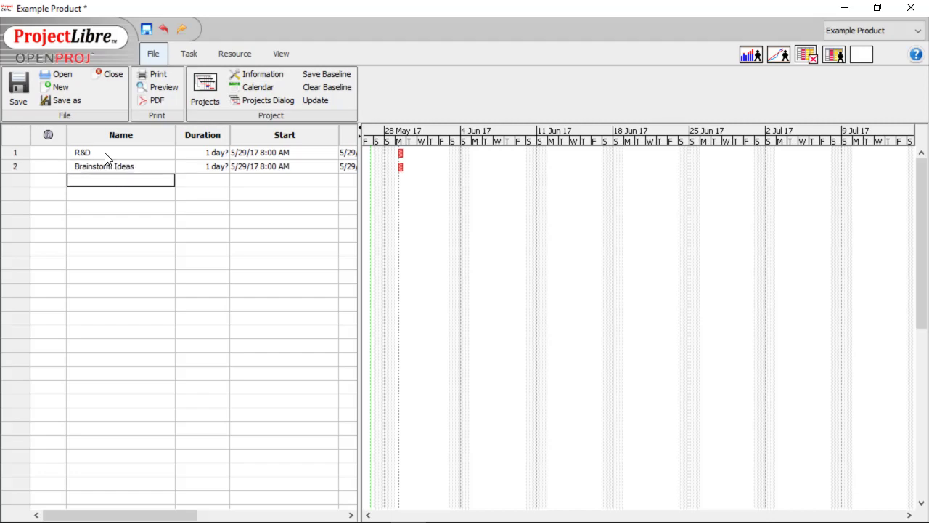
- Add determine product, design product and test and fix, and indent the four as R&D subtasks
type("determine")
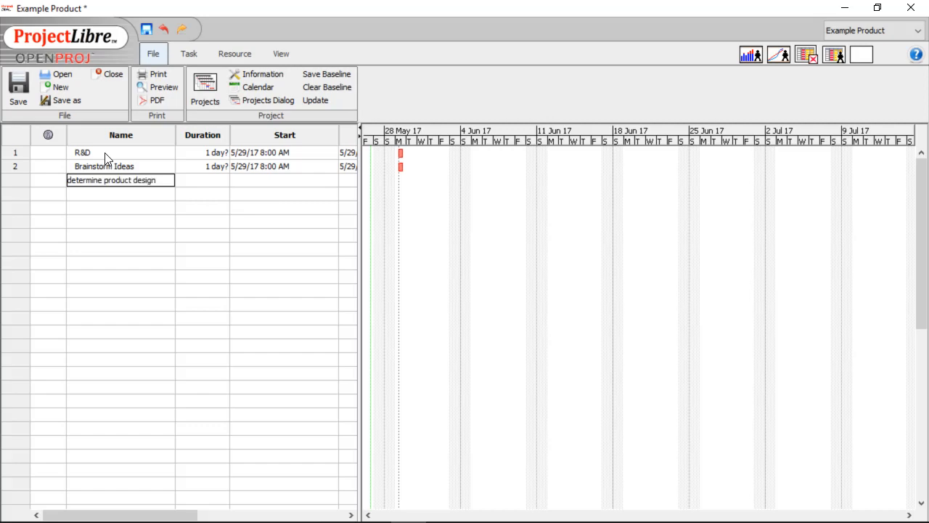
type("prod")
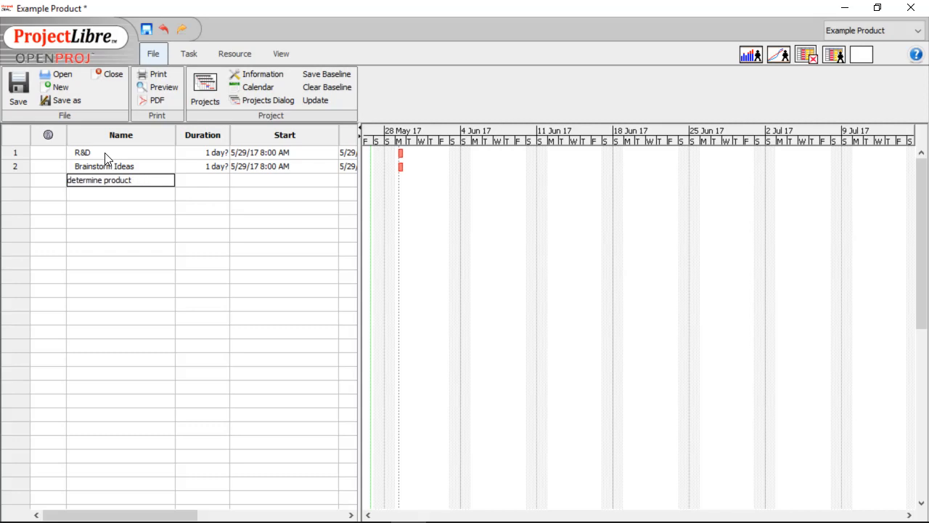
key("Return")
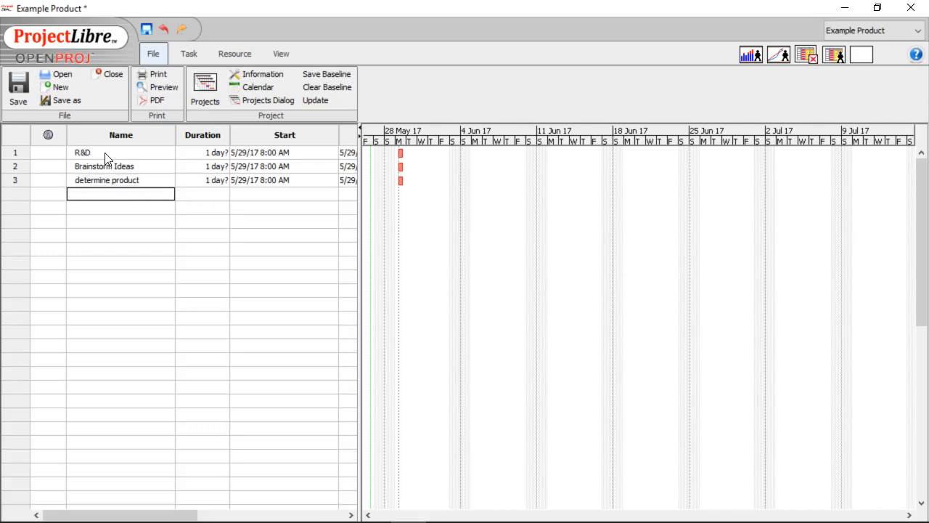
type("design p")
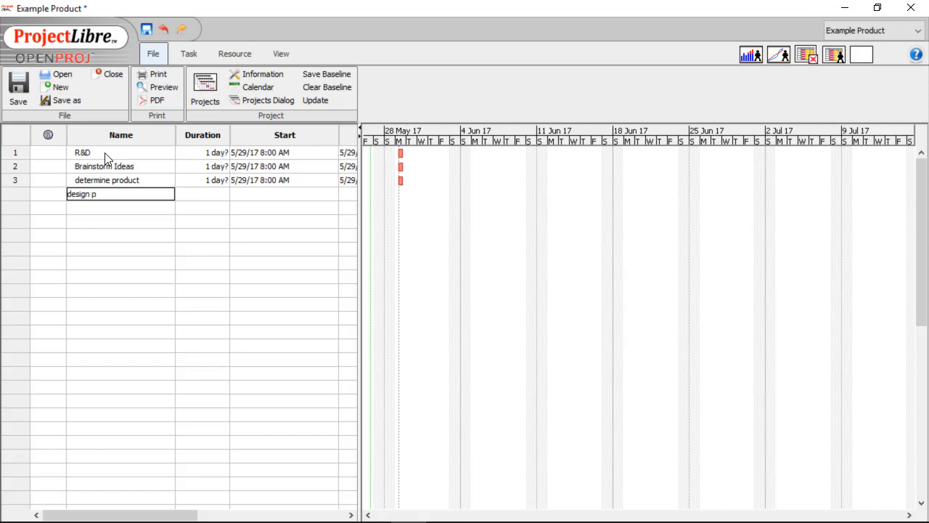
key("Return")
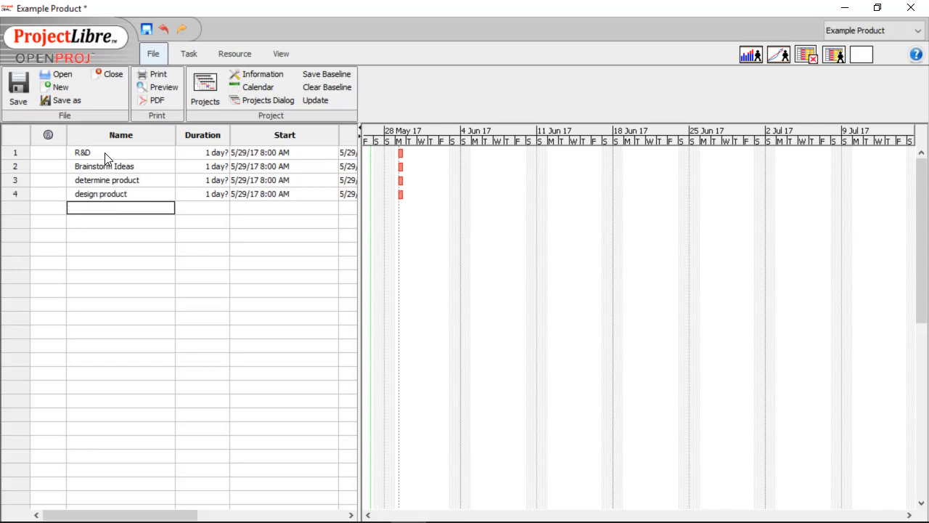
type("test")
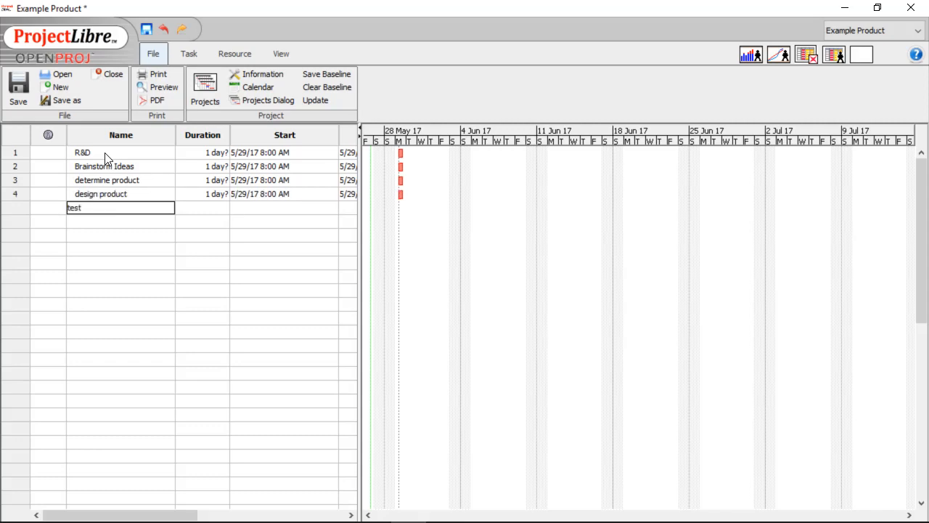
type("and fix")
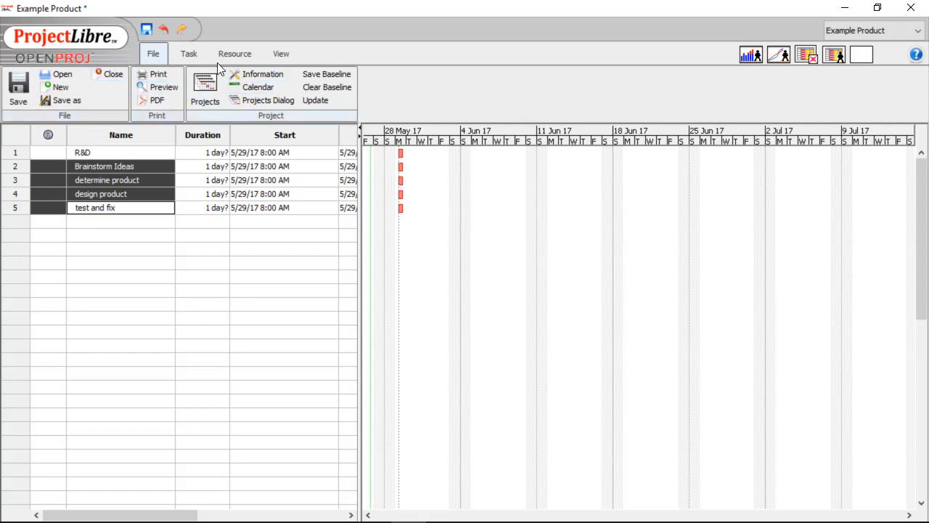
left_click(189, 52)
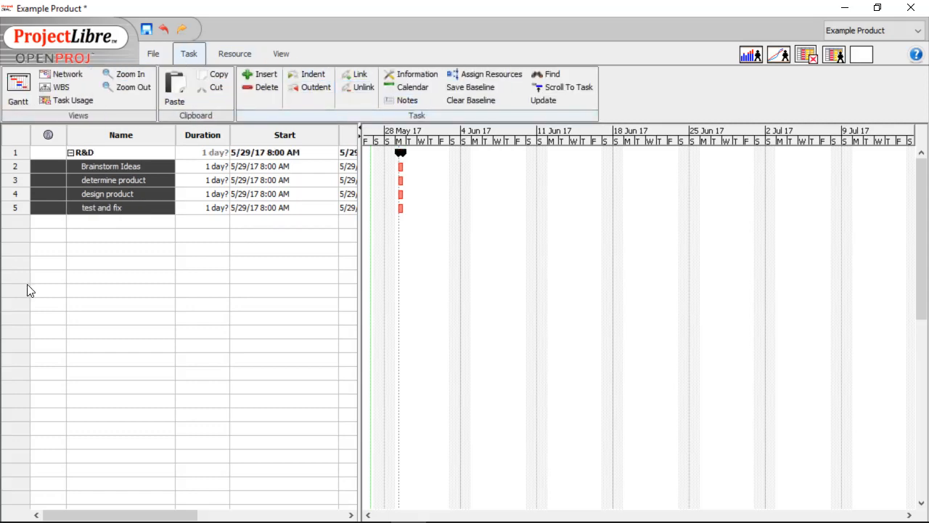
left_click(121, 220)
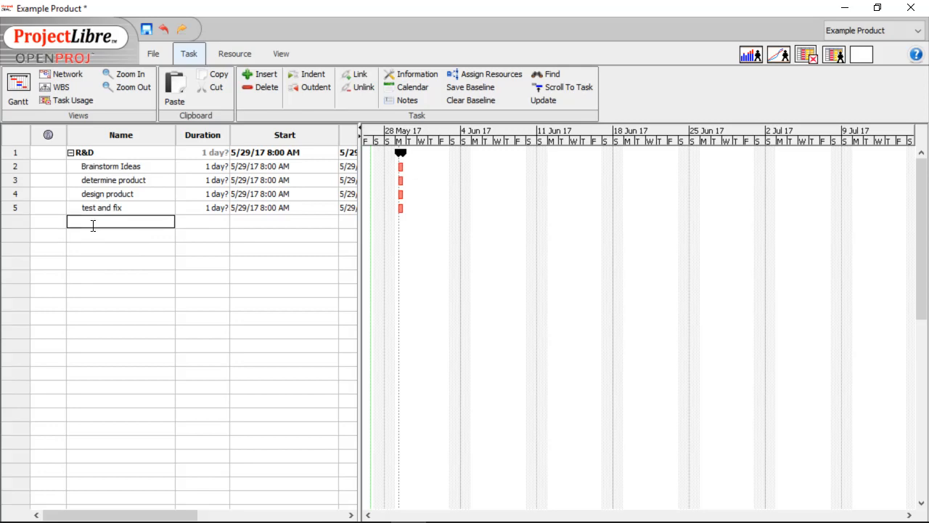
- Add Packaging with design and manufacture indented beneath it
type("P")
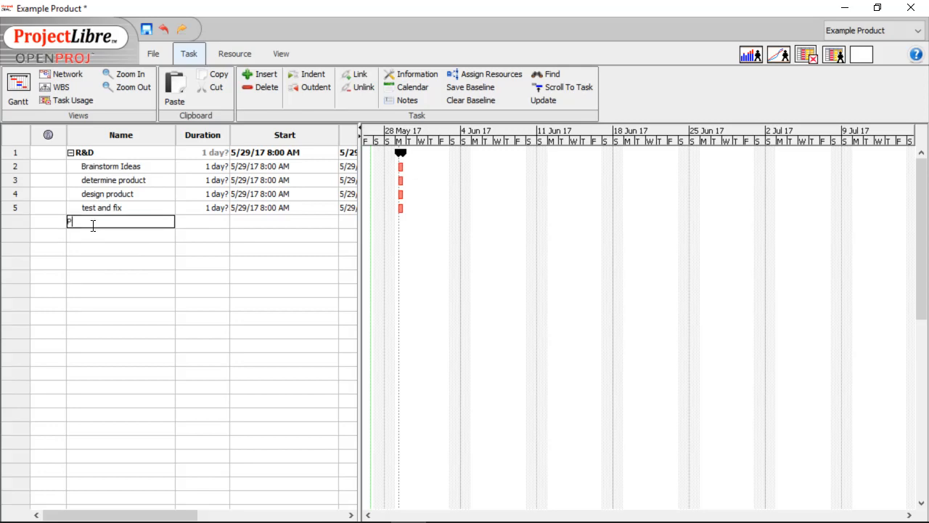
type("Packaging")
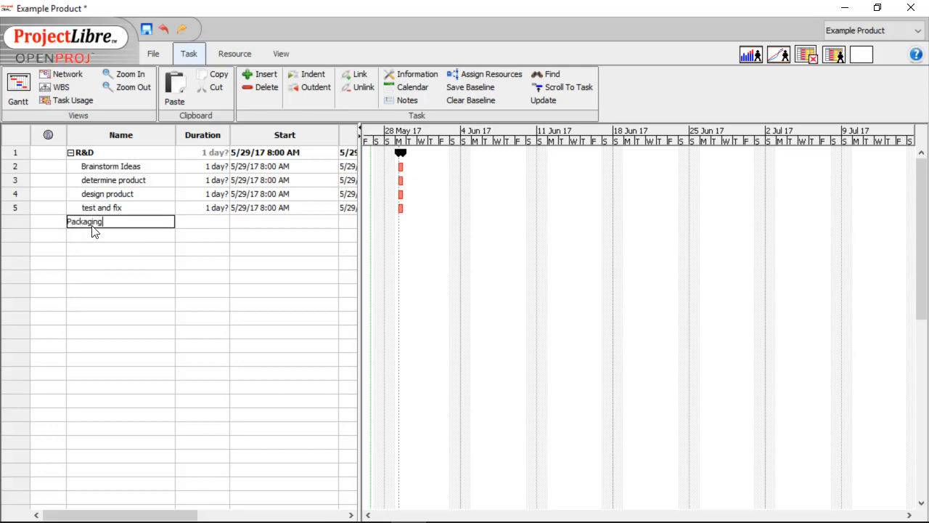
key("Return")
type("design")
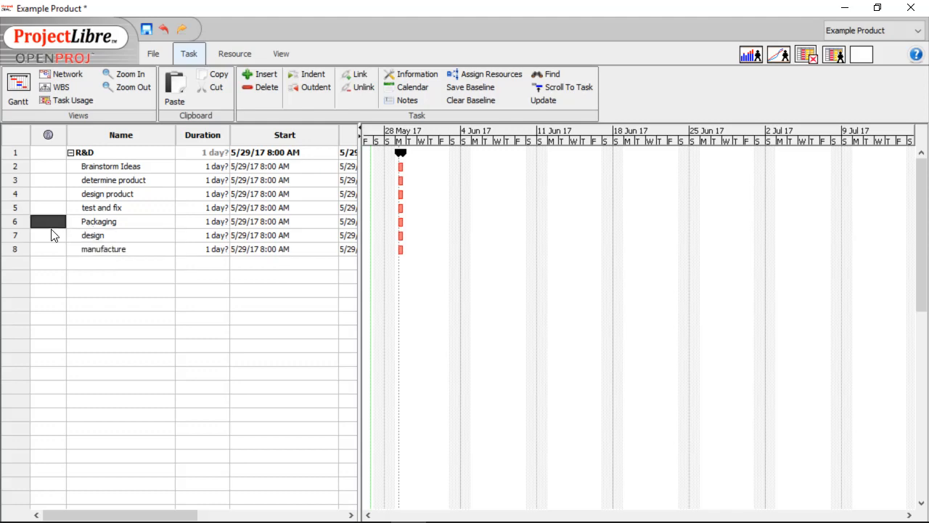
mouse_move(340, 69)
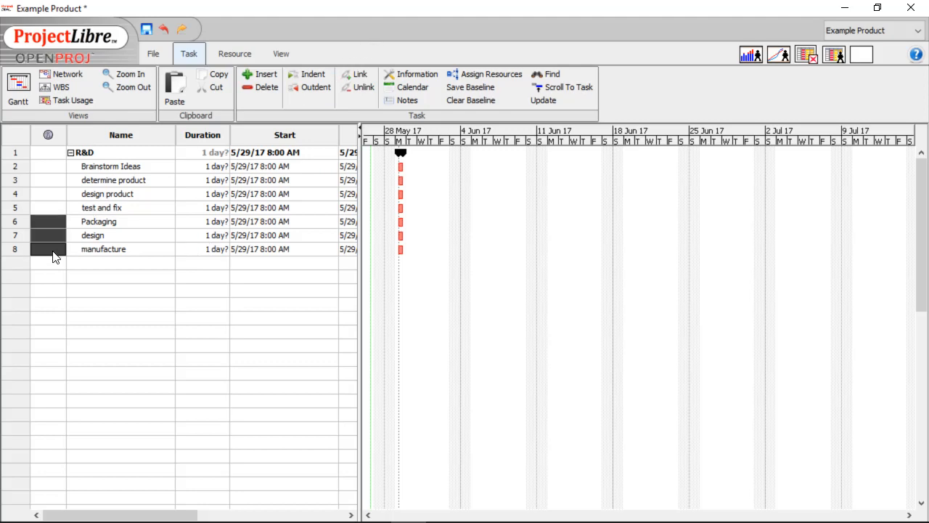
left_click(120, 290)
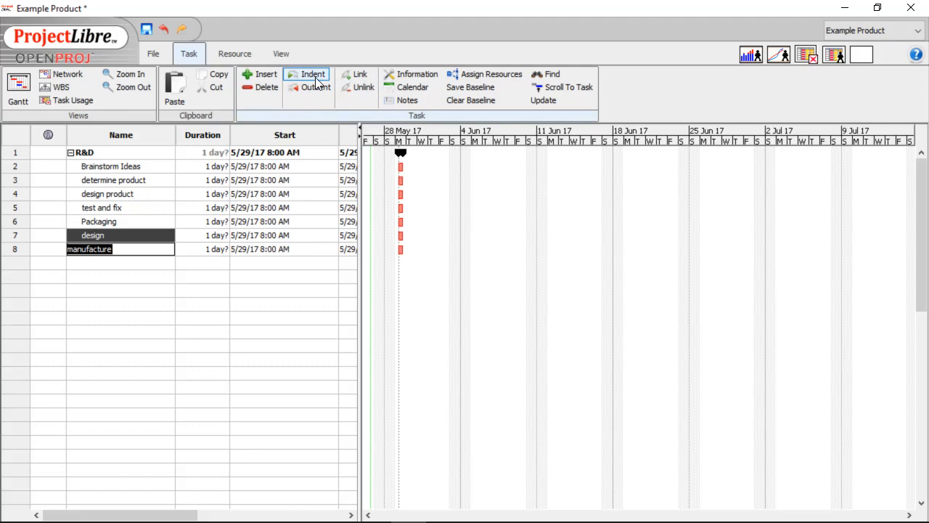
left_click(307, 75)
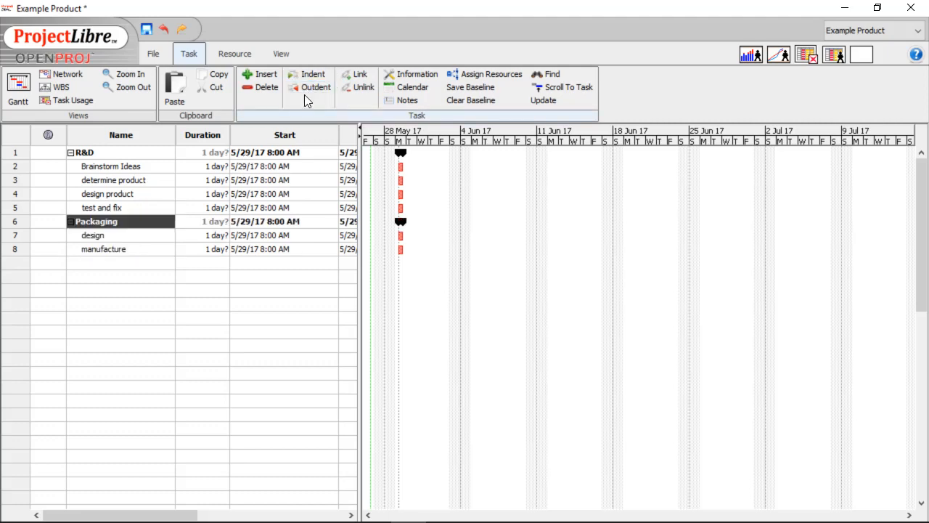
left_click(122, 262)
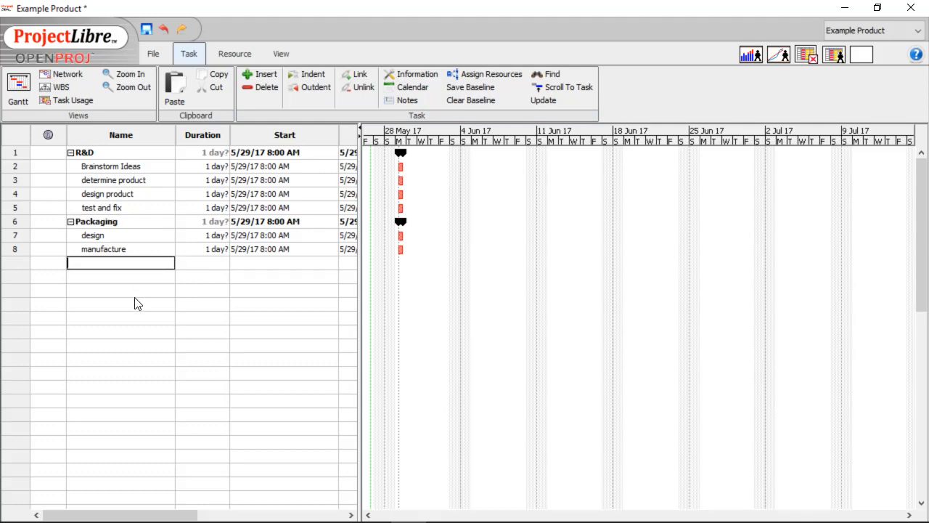
- Add production with tool up and manufacture initial product indented beneath it
type("production")
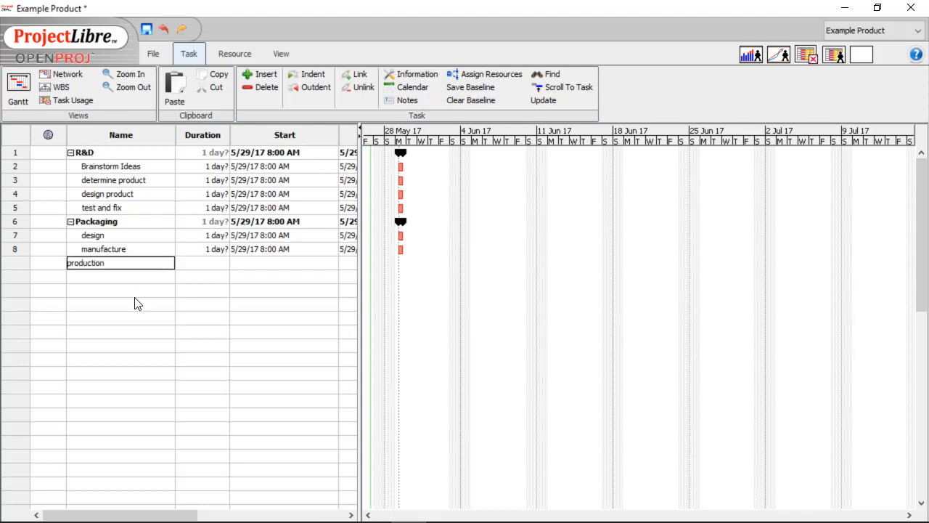
key("Return")
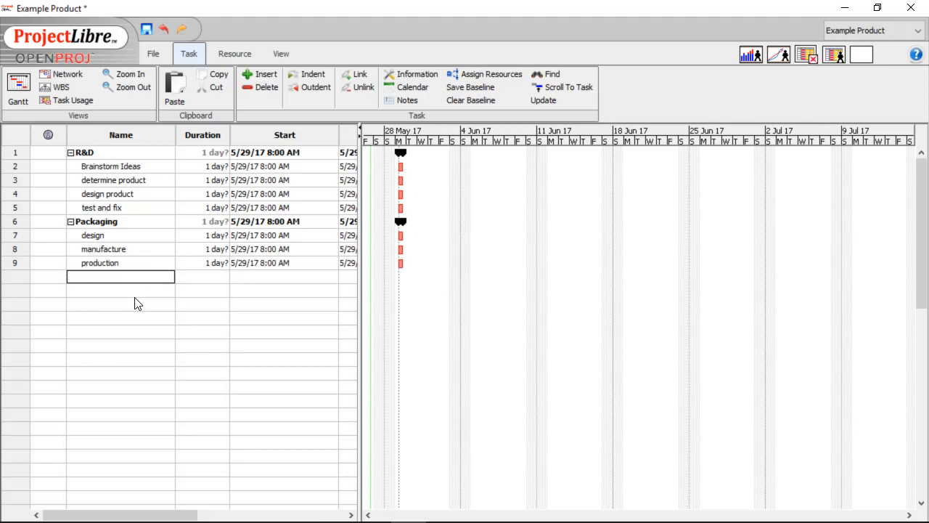
type("tool up")
left_click(121, 291)
type("ma")
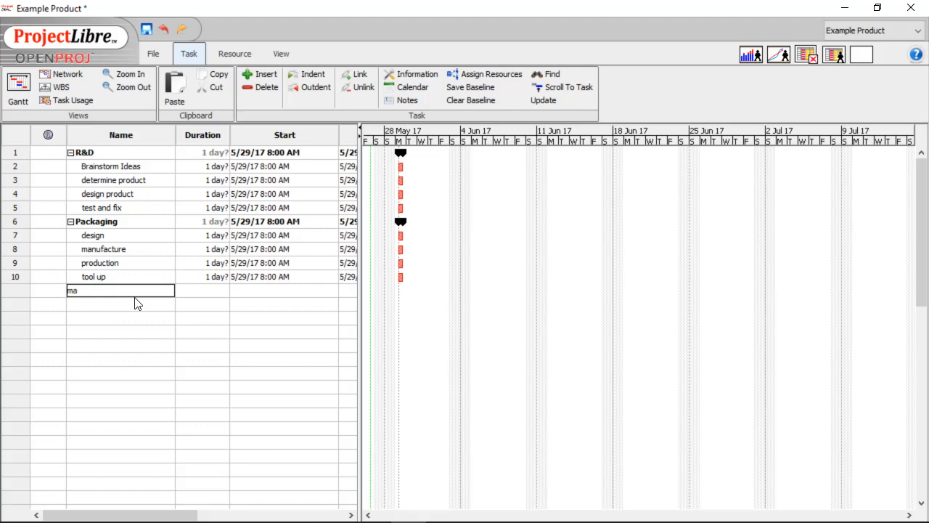
type("nufacture i")
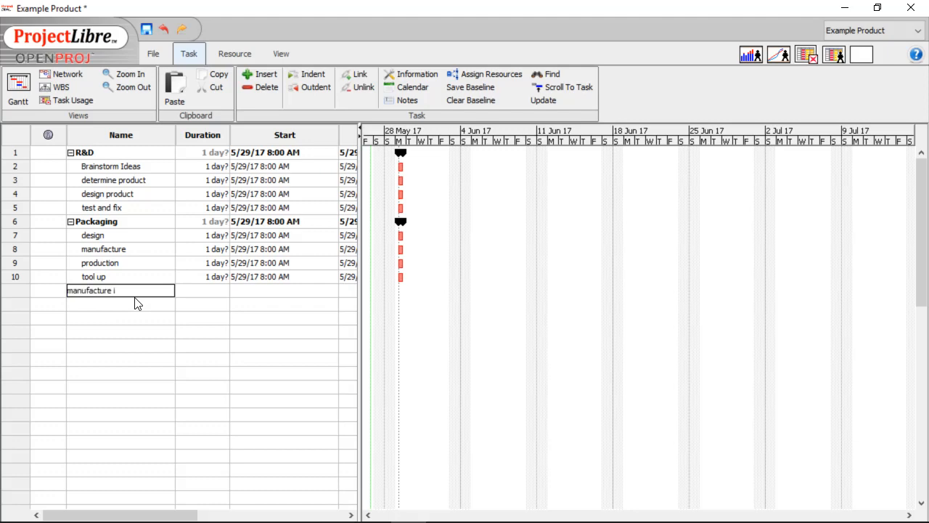
type("nitial produ")
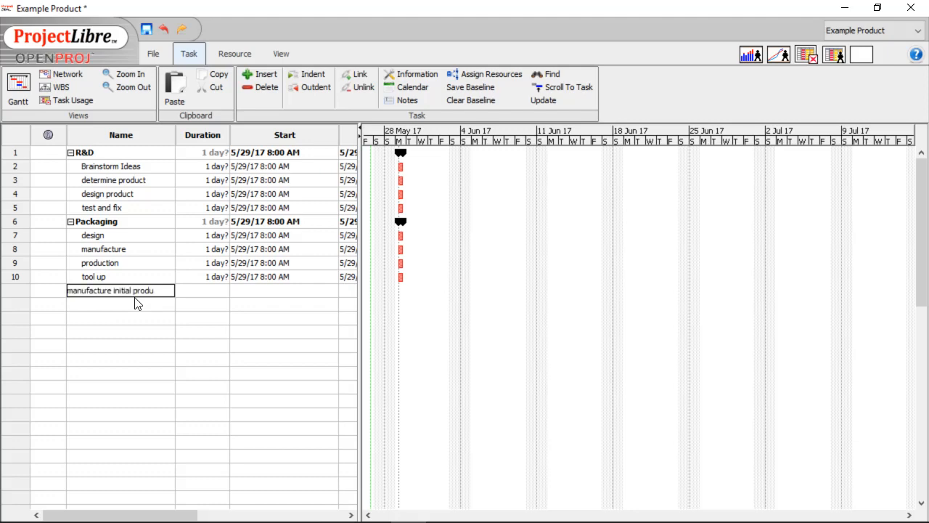
type("ct")
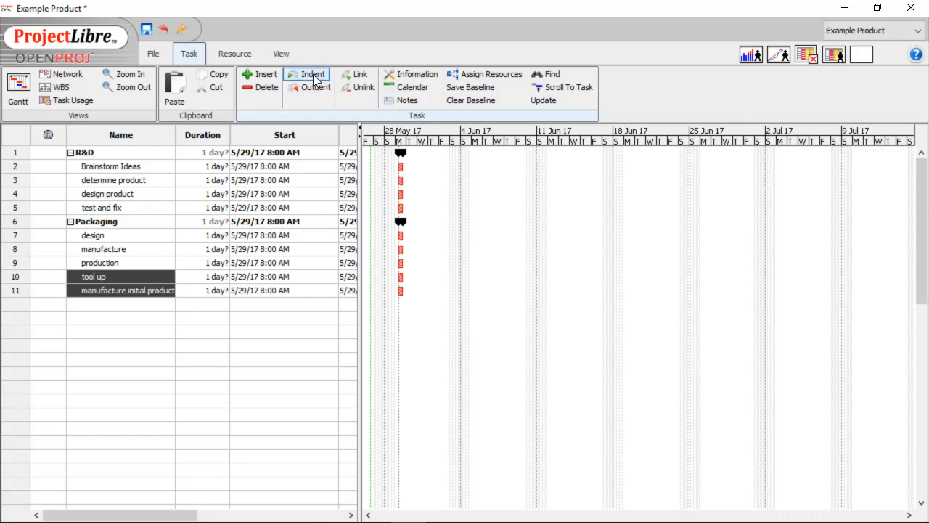
left_click(307, 78)
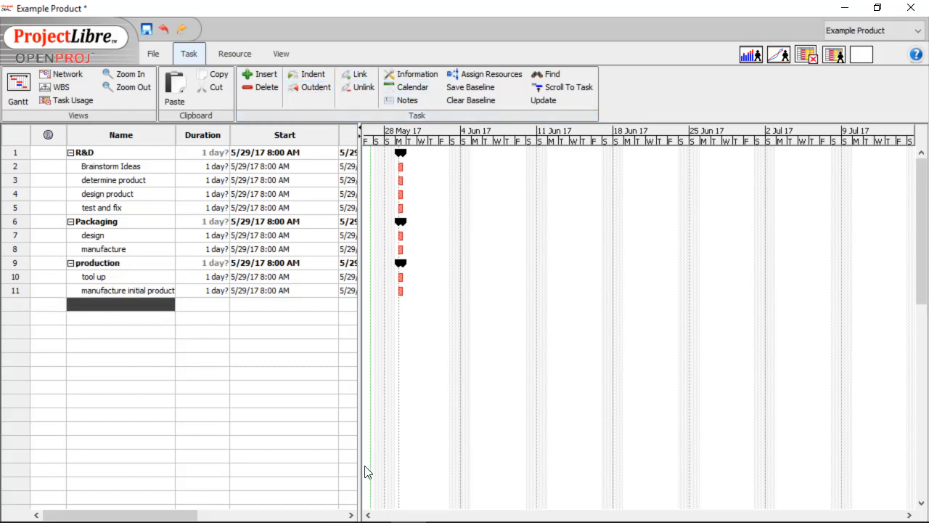
mouse_move(146, 313)
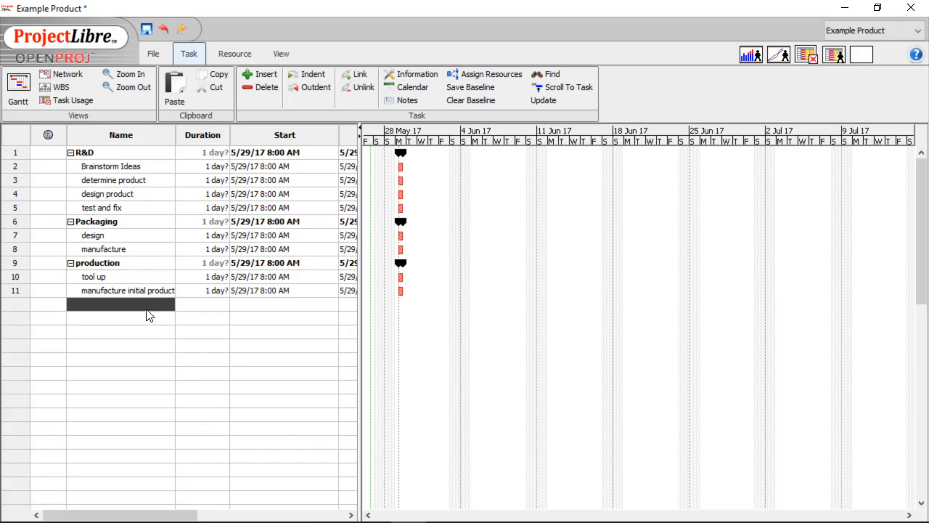
- Add delivery with package product and ship product as subtasks, keeping delivery at the top level
type("deli")
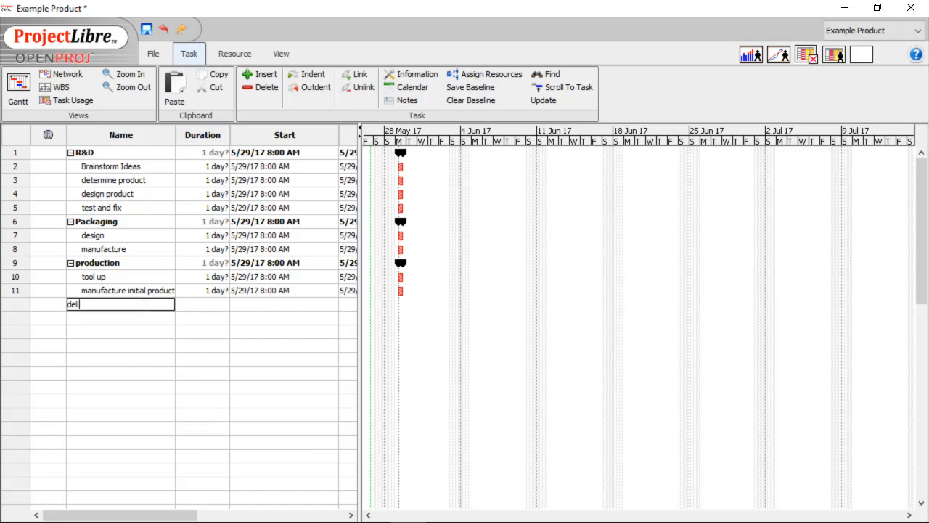
type("very")
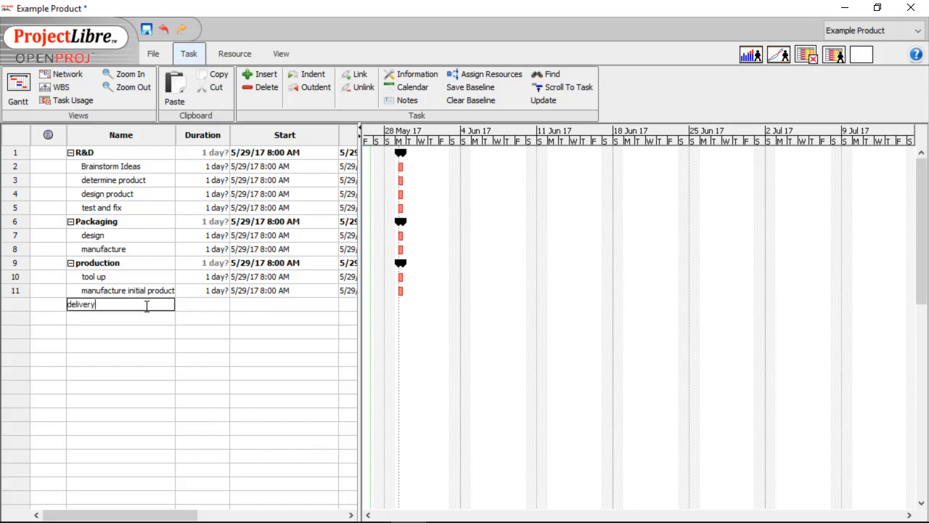
key("Return")
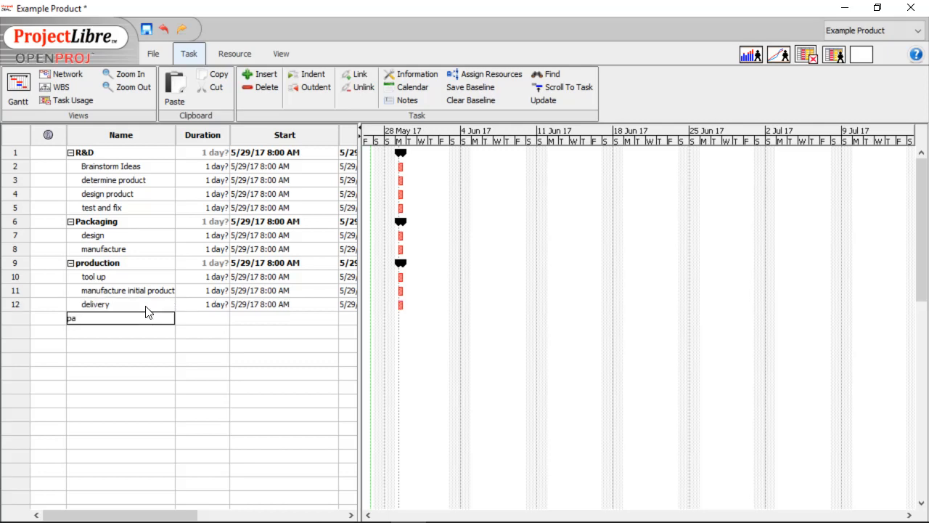
type("ckge")
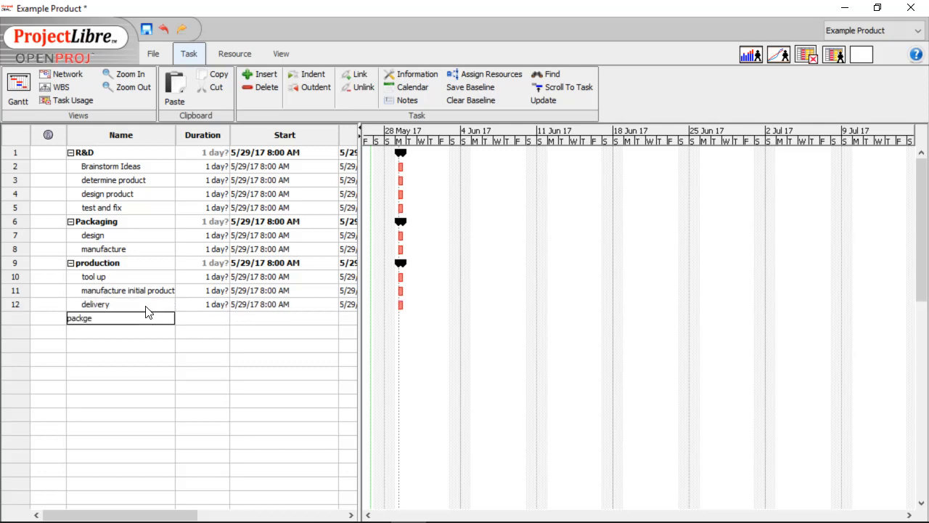
type("product")
left_click(121, 332)
type("ship p")
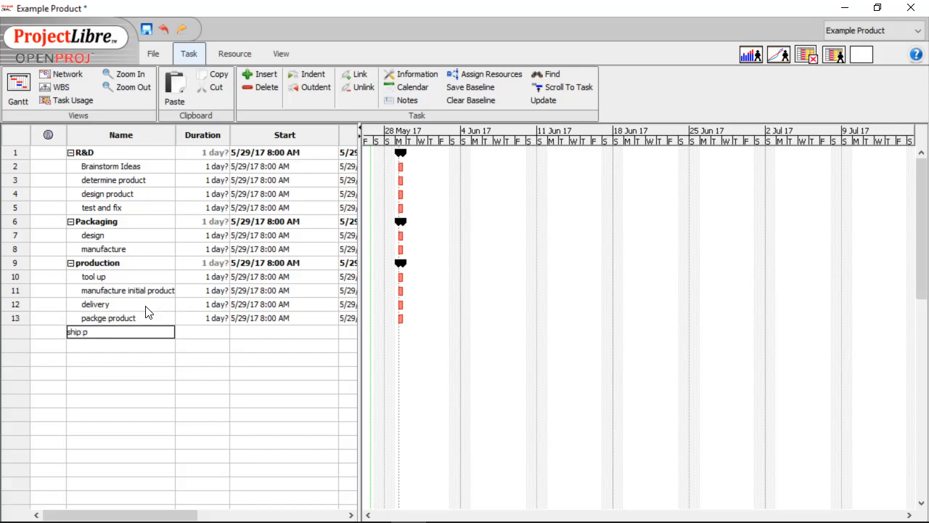
type("roduct")
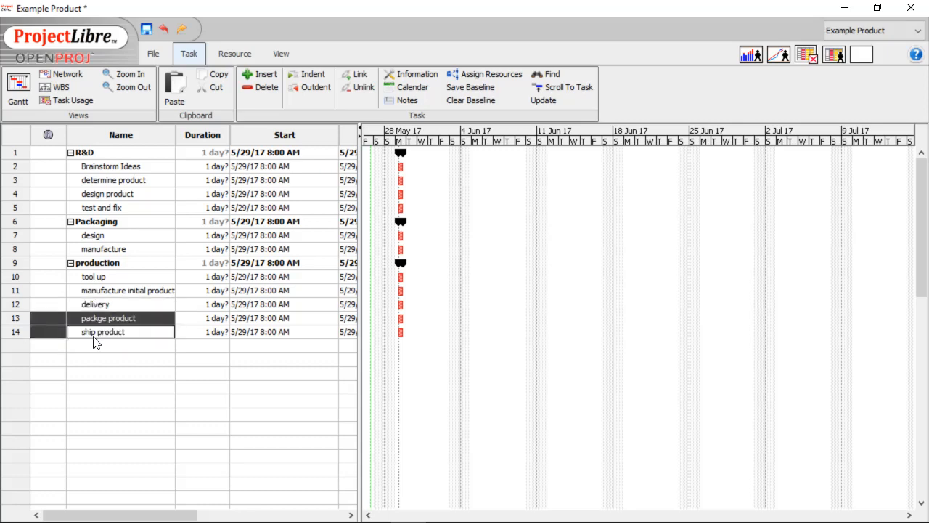
left_click(308, 79)
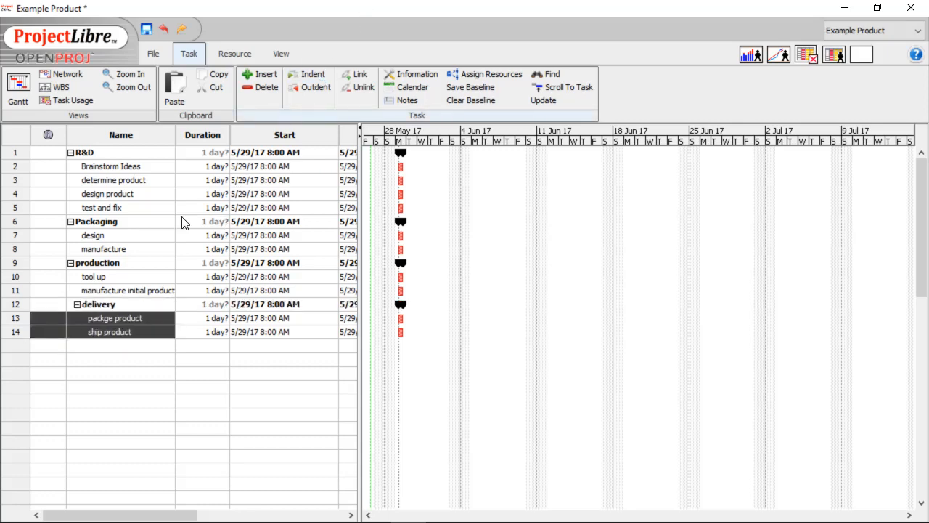
left_click(316, 87)
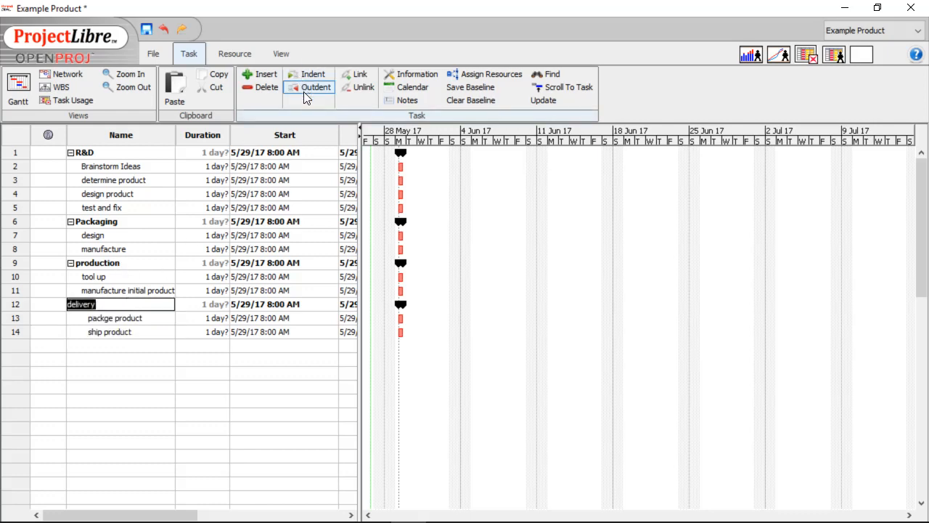
left_click(317, 87)
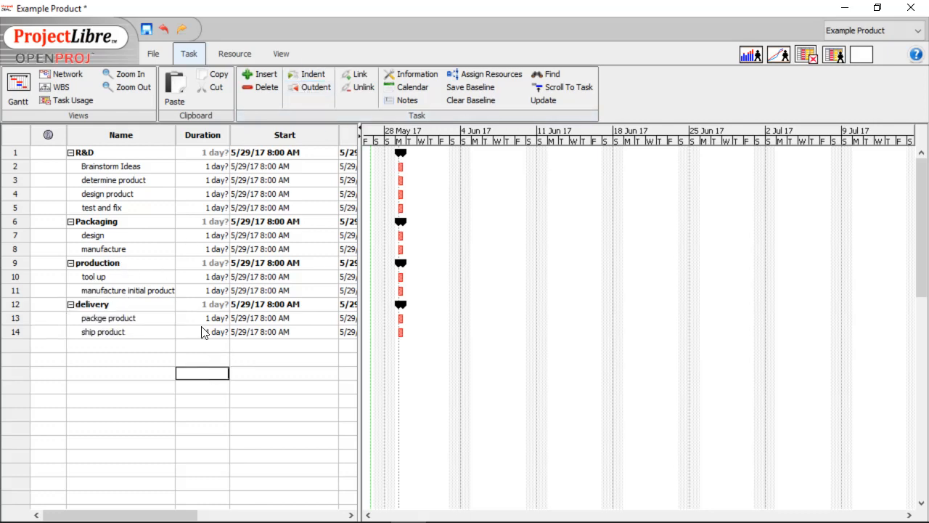
- Enter each subtask's duration in days, starting with 5 days for Brainstorm Ideas through package product
left_click(215, 165)
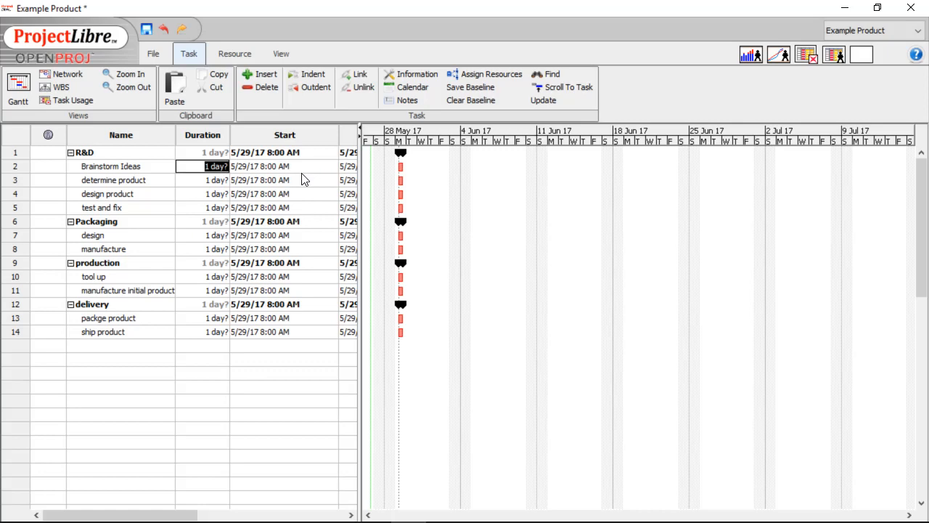
mouse_move(302, 186)
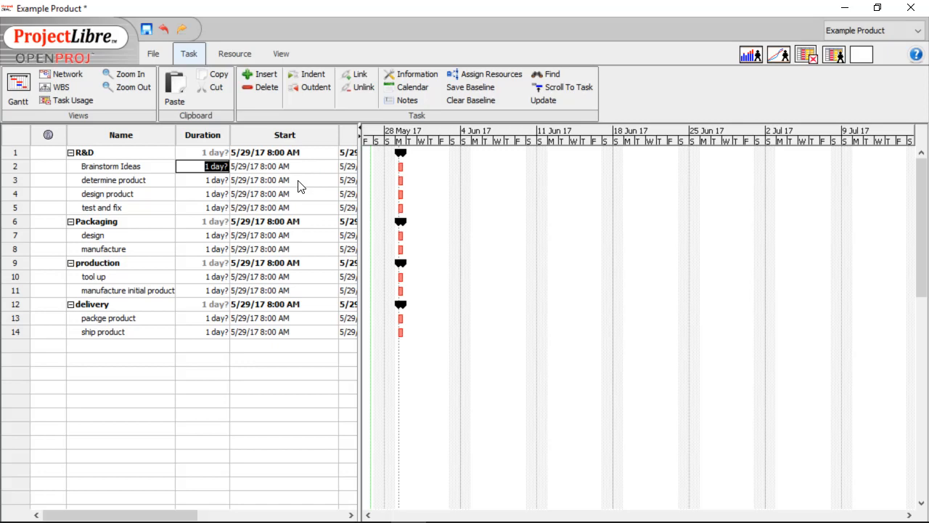
type("5")
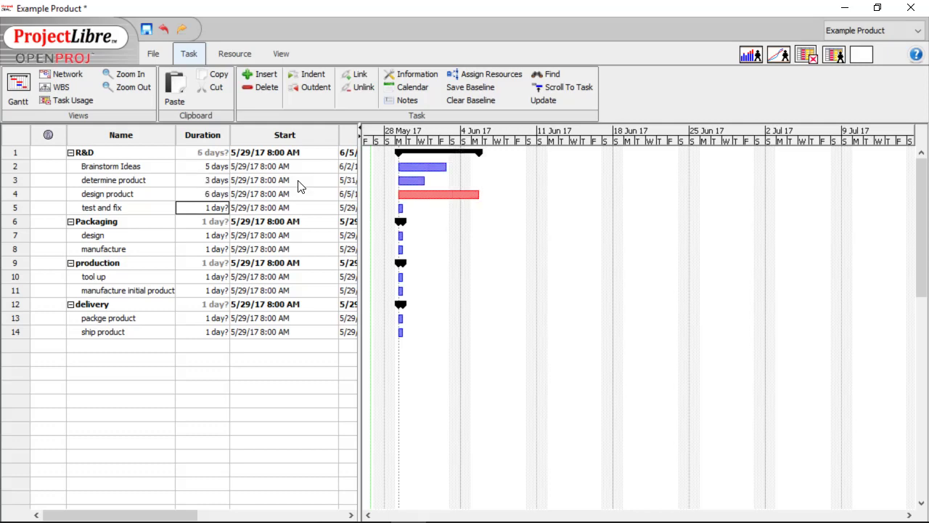
left_click(204, 220)
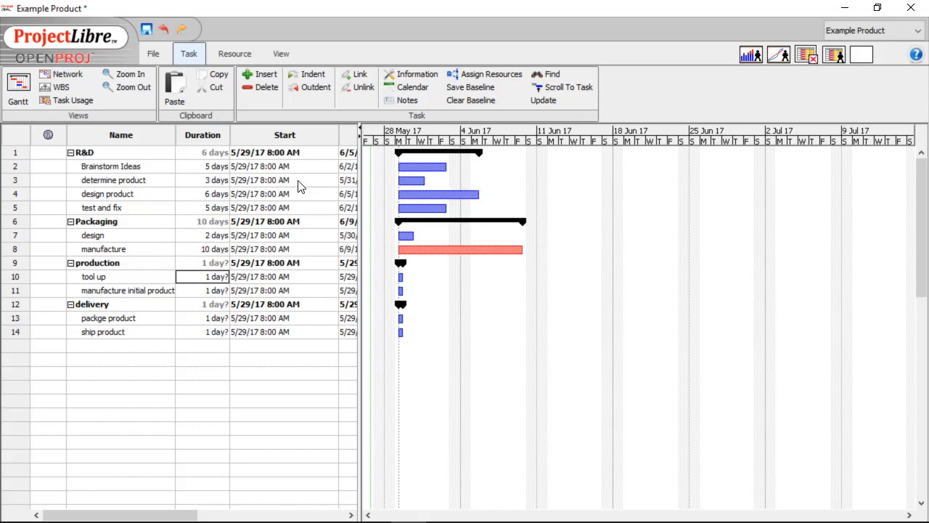
double_click(215, 275)
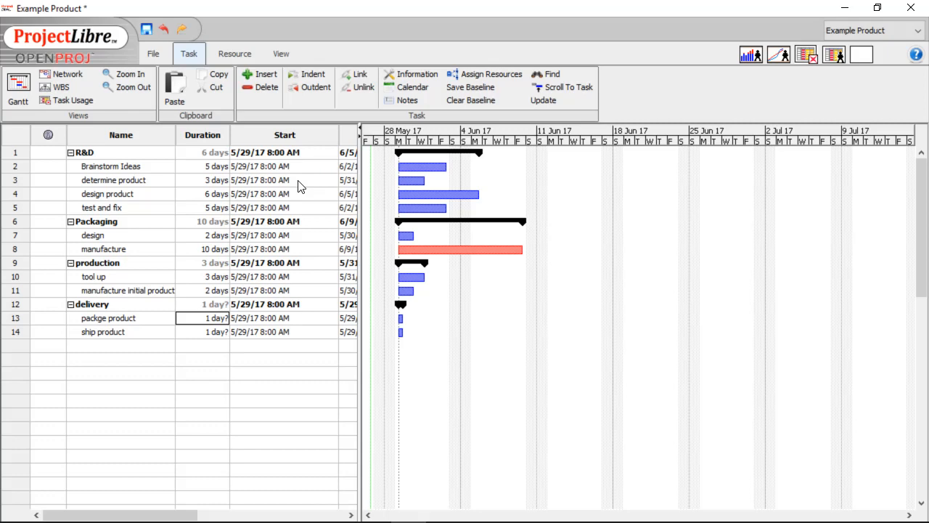
left_click(201, 318)
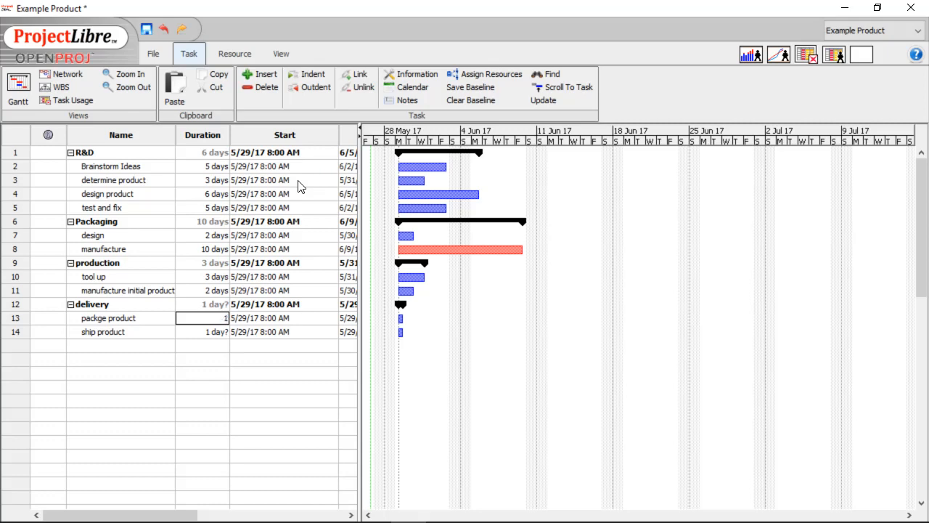
left_click(202, 331)
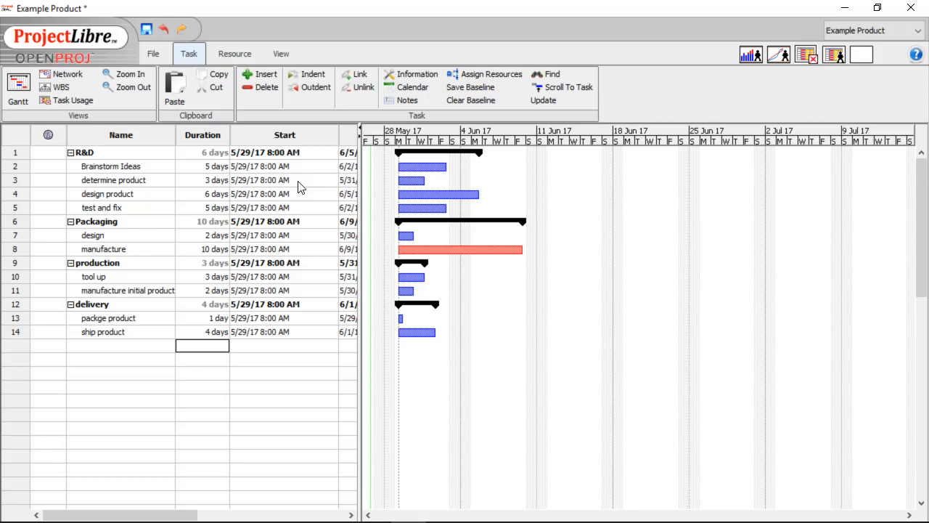
mouse_move(581, 139)
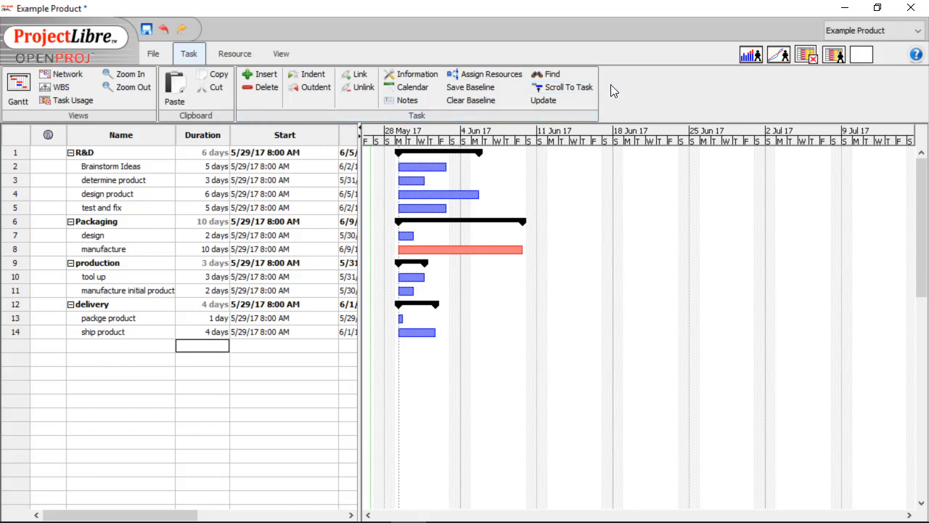
mouse_move(530, 113)
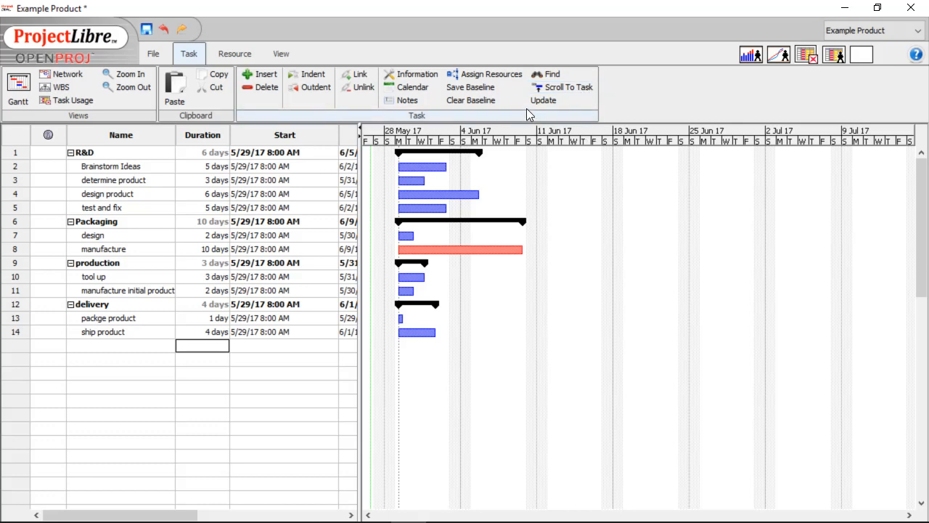
mouse_move(409, 168)
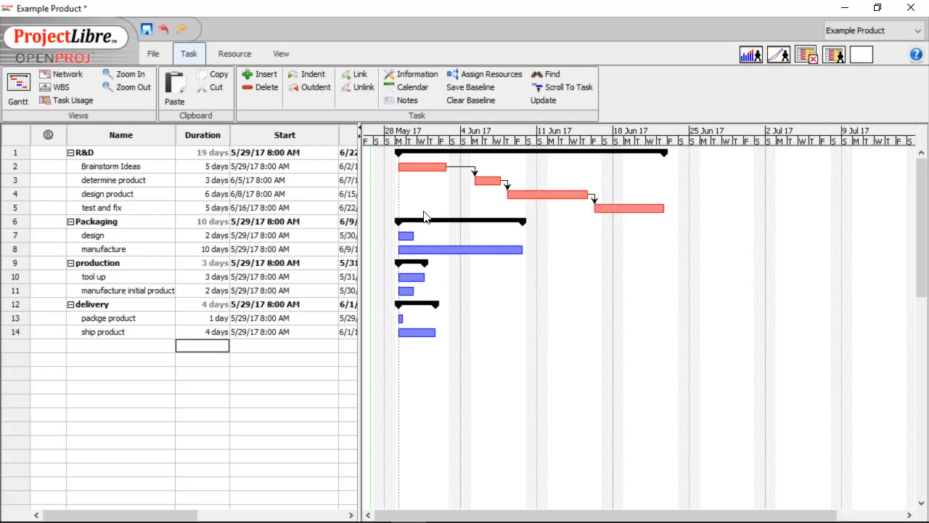
mouse_move(137, 236)
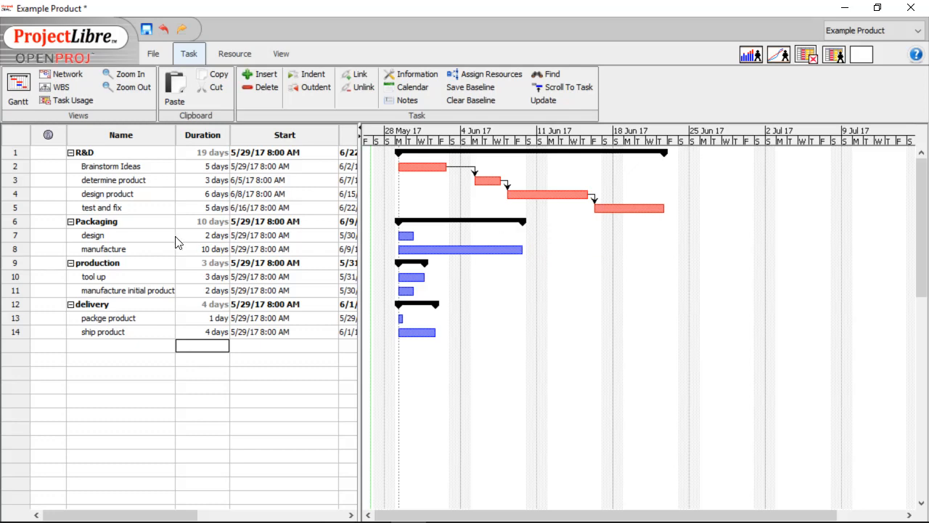
mouse_move(166, 238)
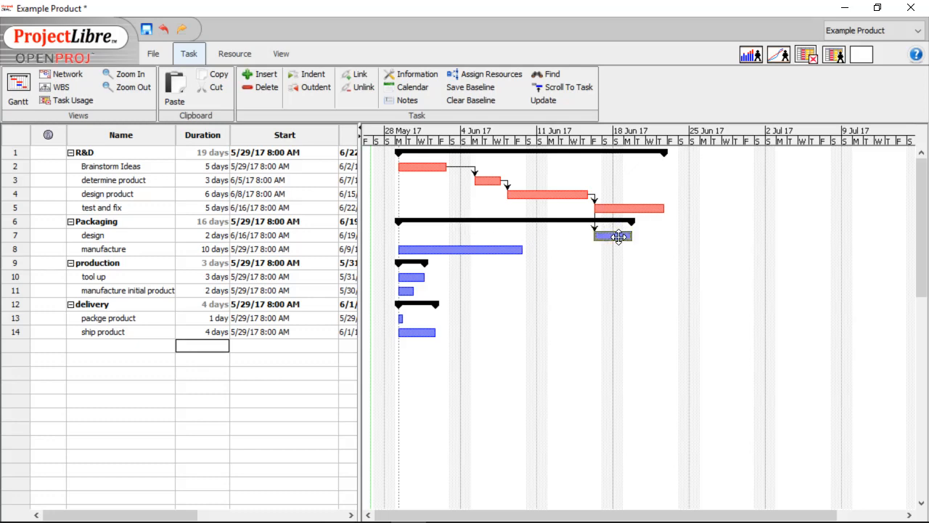
- Link manufacture to start after design finishes in the Gantt chart
left_click_drag(612, 235, 622, 234)
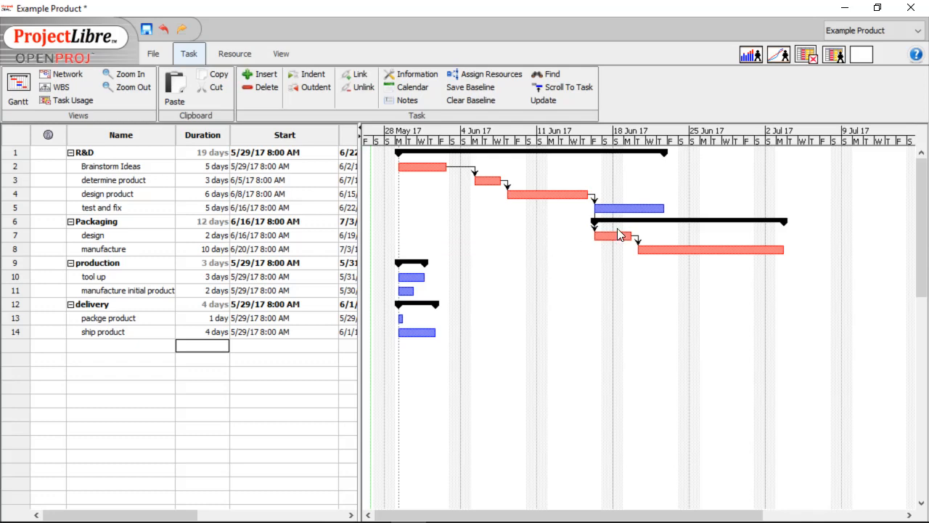
mouse_move(144, 283)
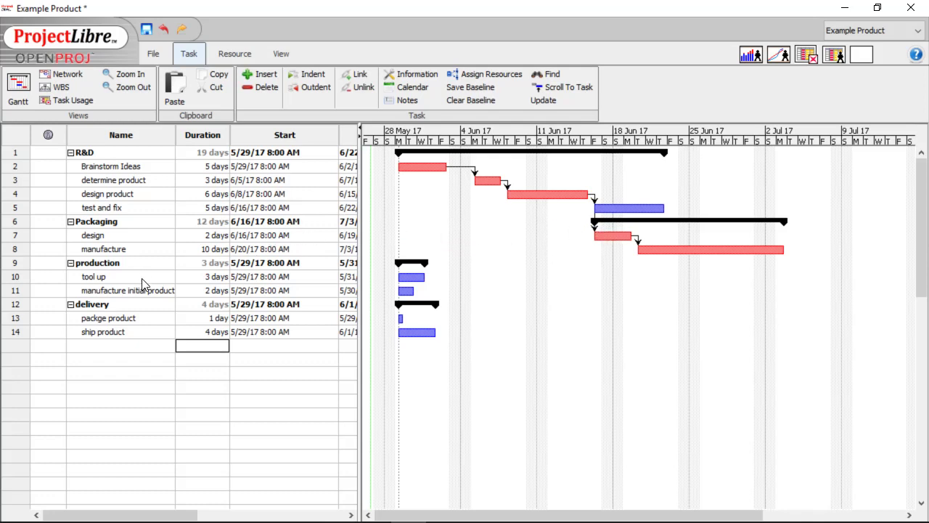
- Link design product as the predecessor of tool up in the Gantt chart
double_click(93, 276)
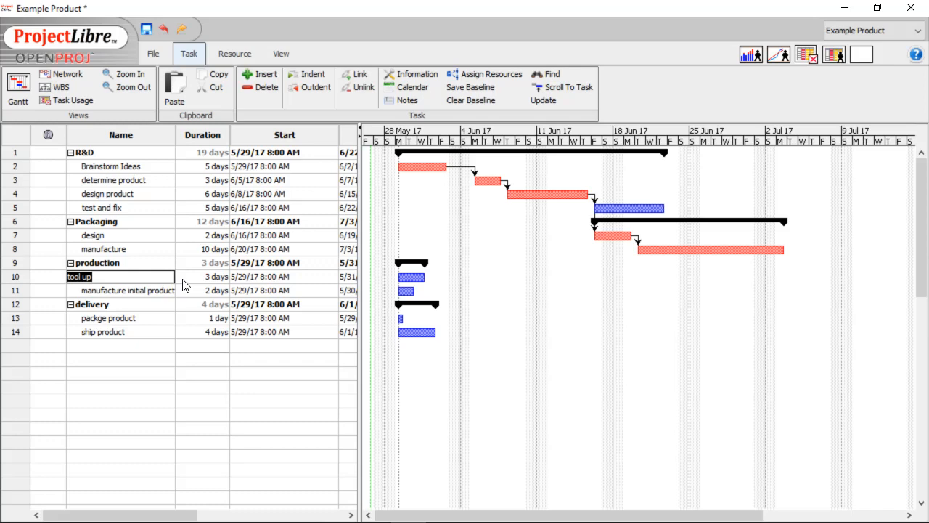
mouse_move(114, 303)
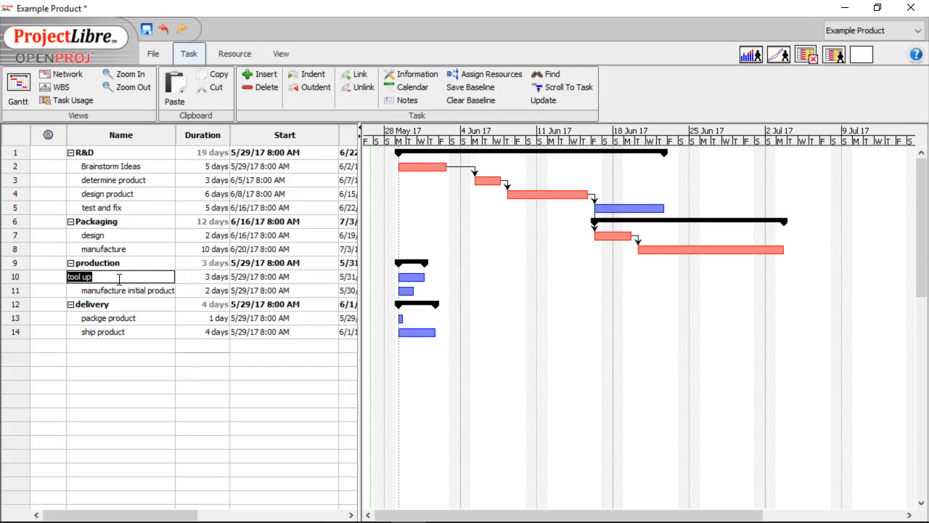
mouse_move(552, 195)
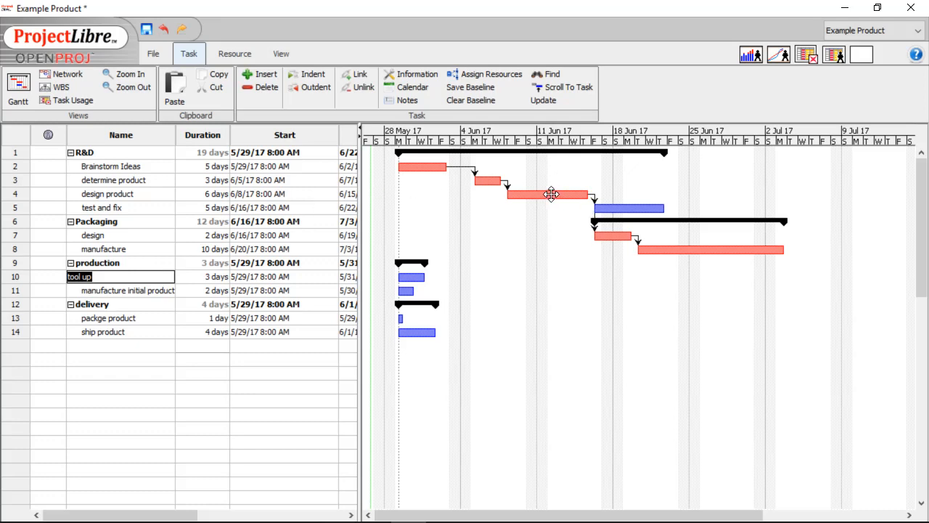
left_click_drag(551, 195, 413, 275)
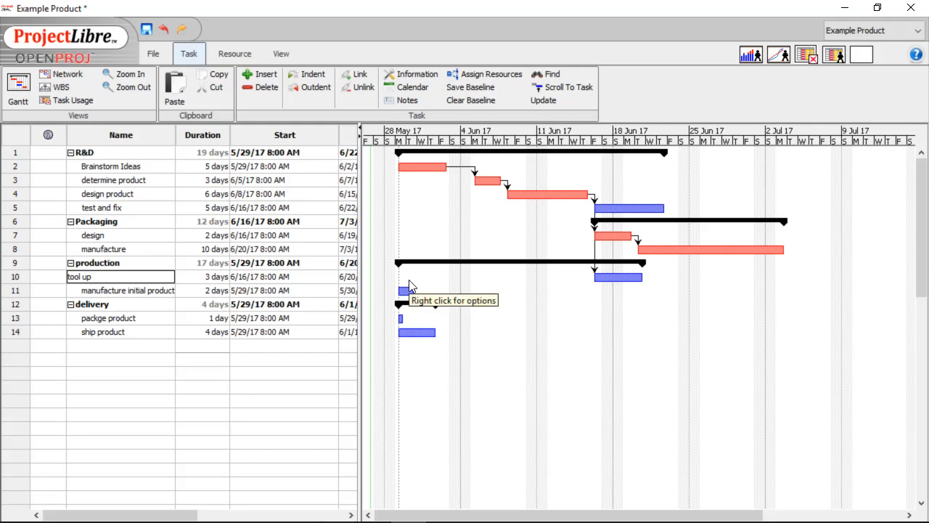
mouse_move(630, 153)
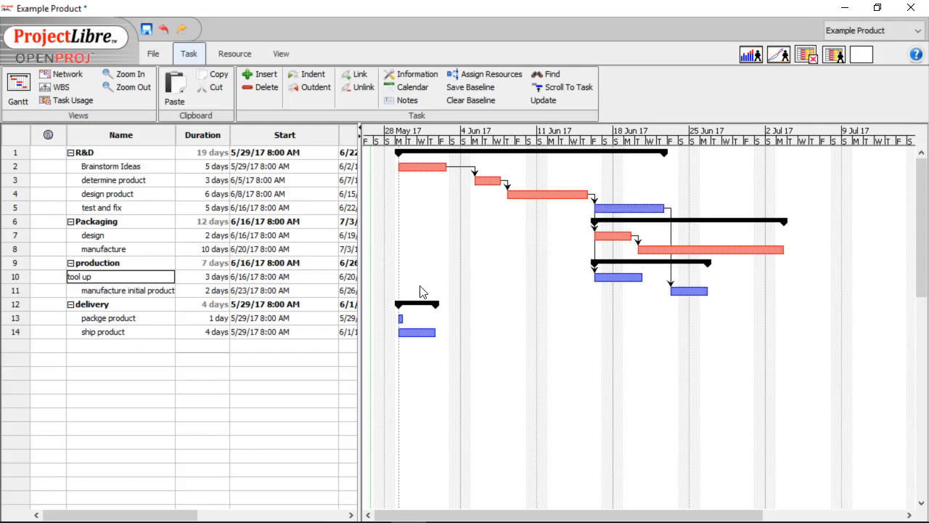
mouse_move(607, 291)
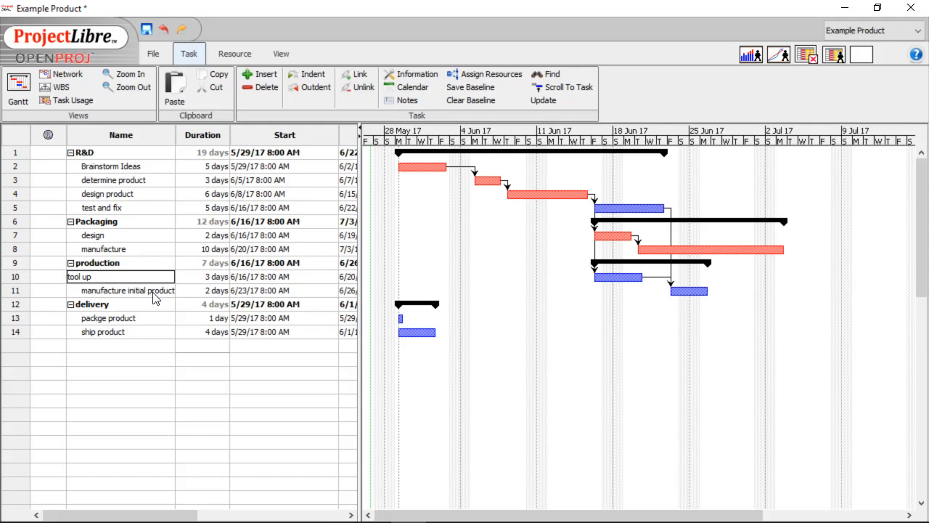
mouse_move(159, 296)
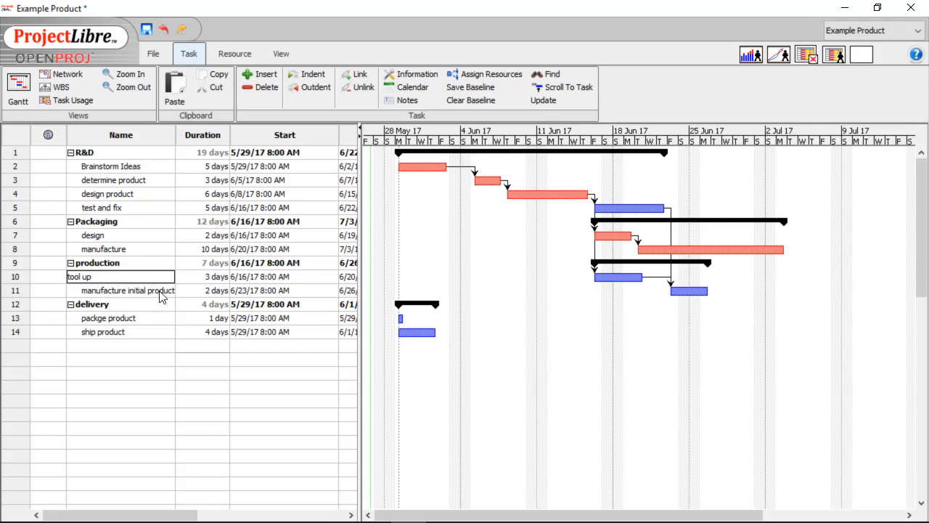
mouse_move(134, 332)
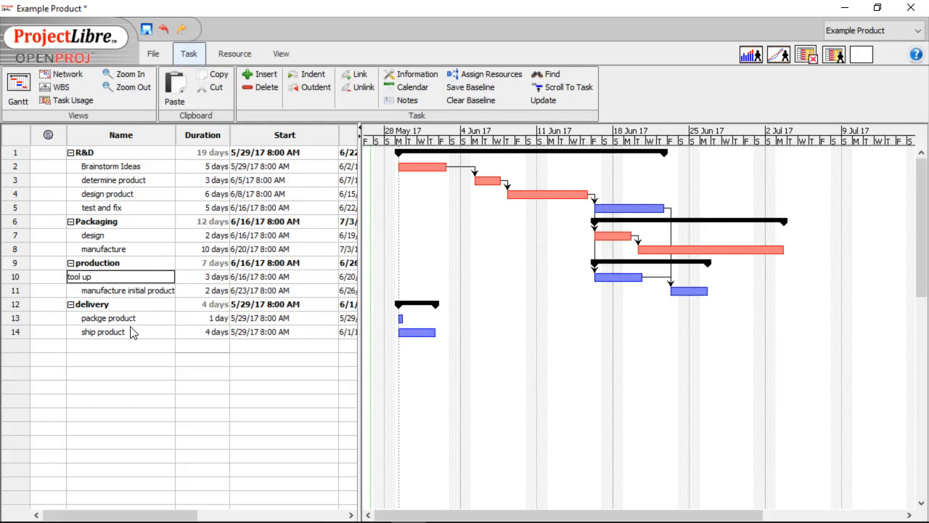
mouse_move(169, 301)
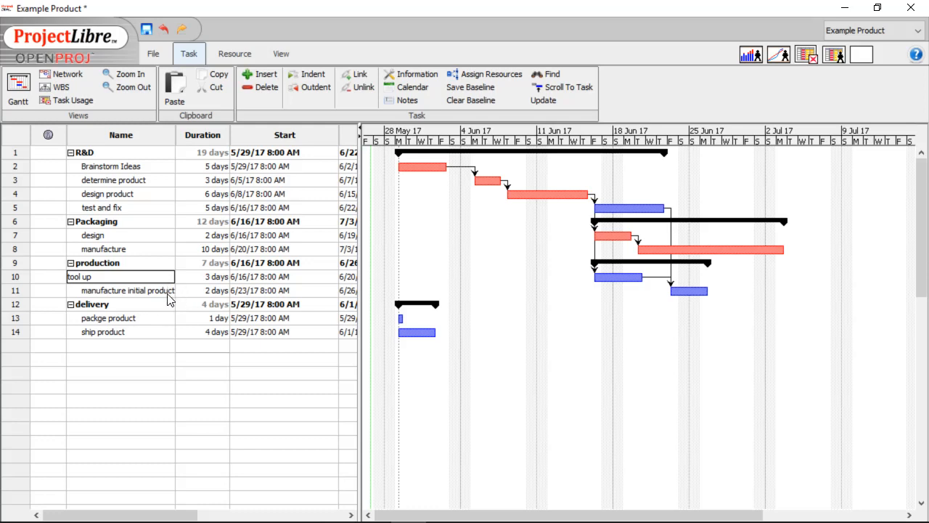
mouse_move(105, 384)
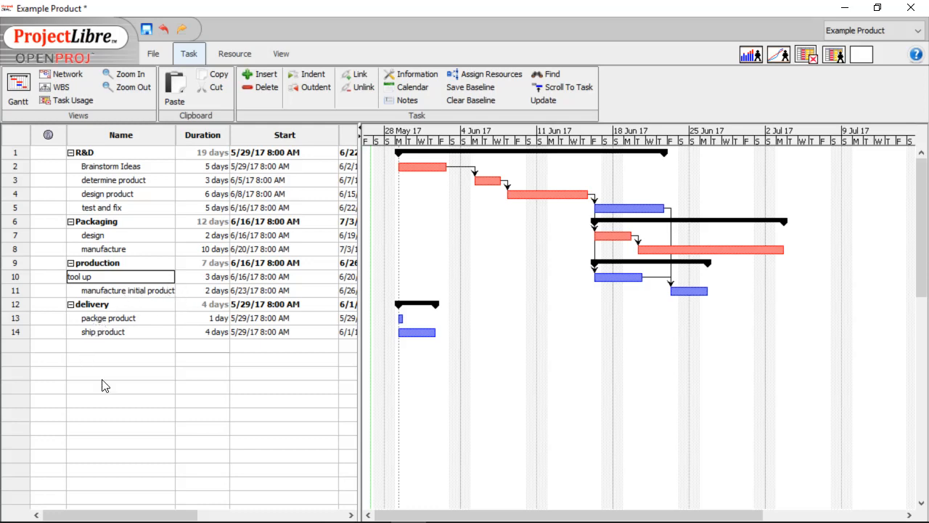
mouse_move(491, 346)
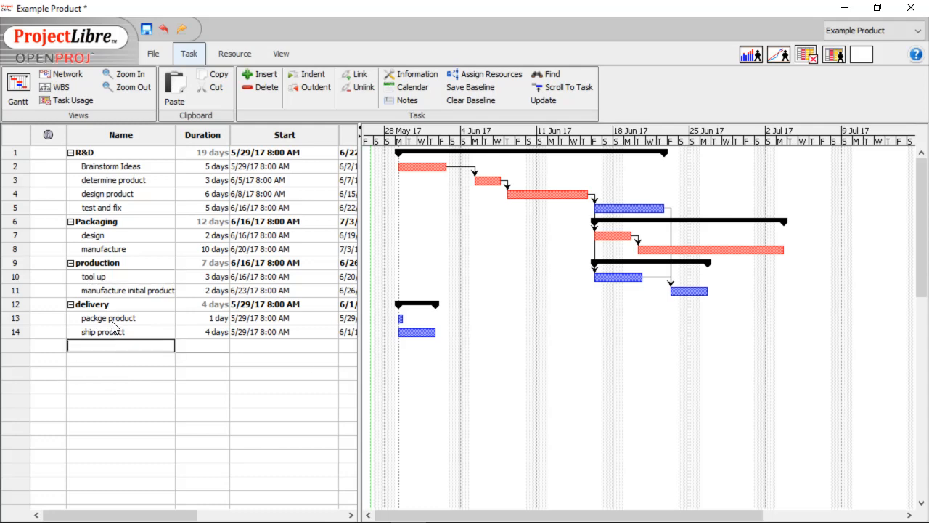
mouse_move(758, 232)
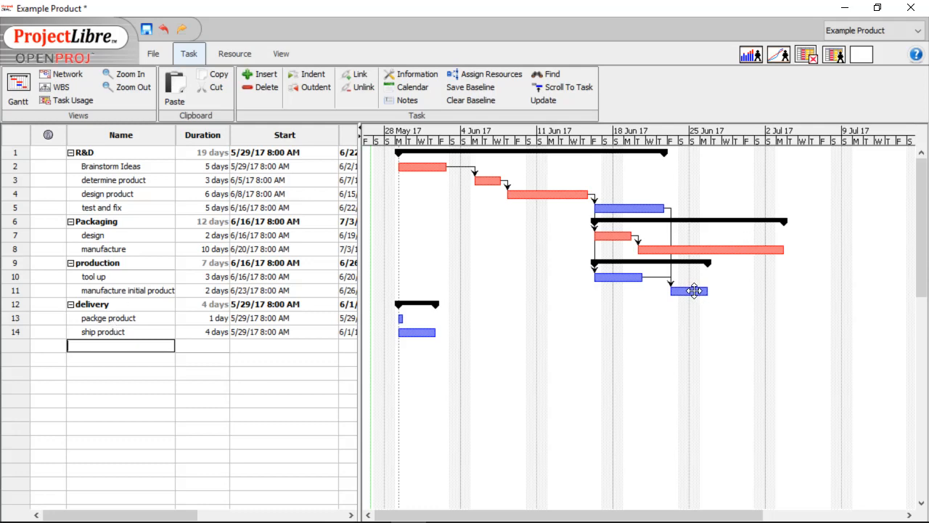
mouse_move(694, 290)
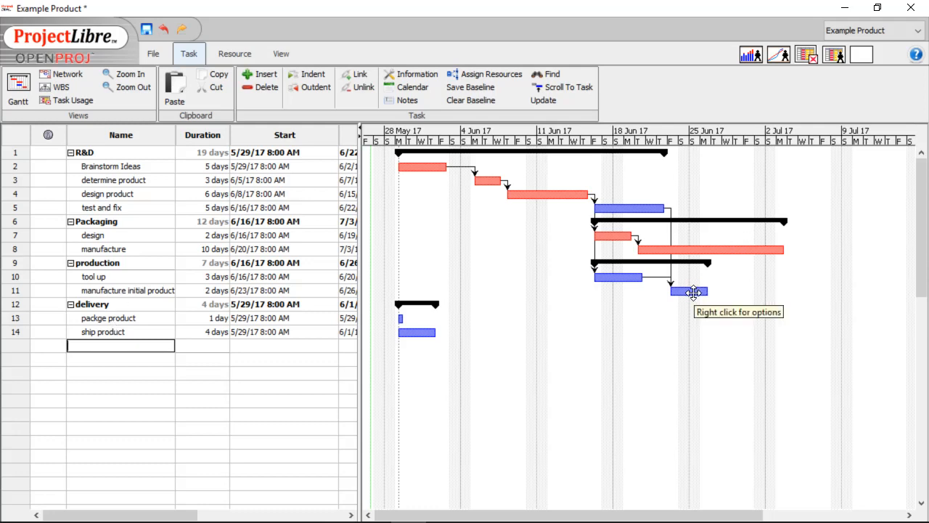
mouse_move(694, 301)
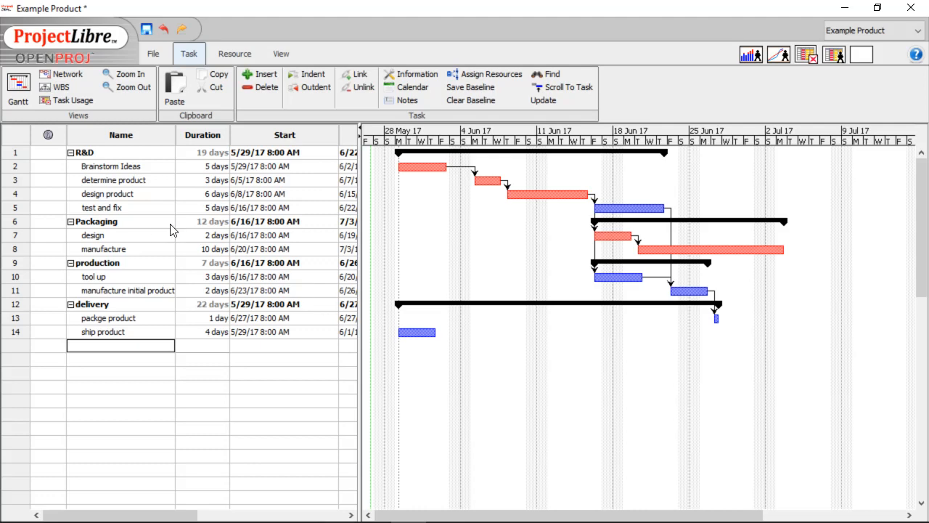
mouse_move(754, 261)
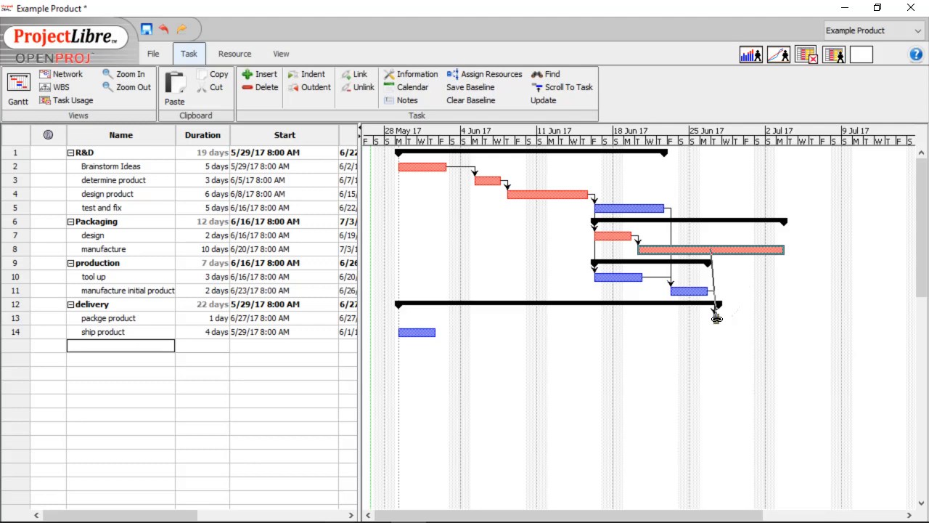
- Link manufacture as a predecessor of package product in the Gantt chart
left_click_drag(714, 318, 792, 318)
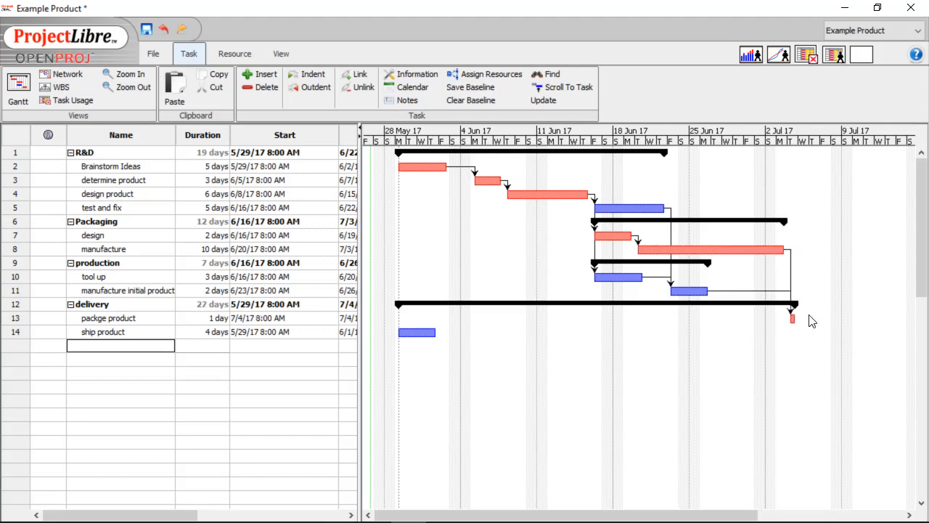
mouse_move(793, 316)
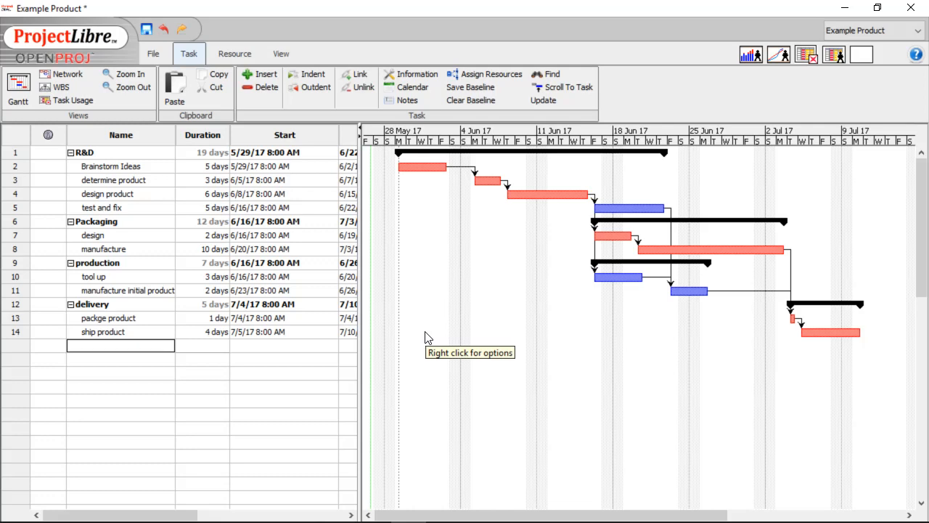
mouse_move(723, 209)
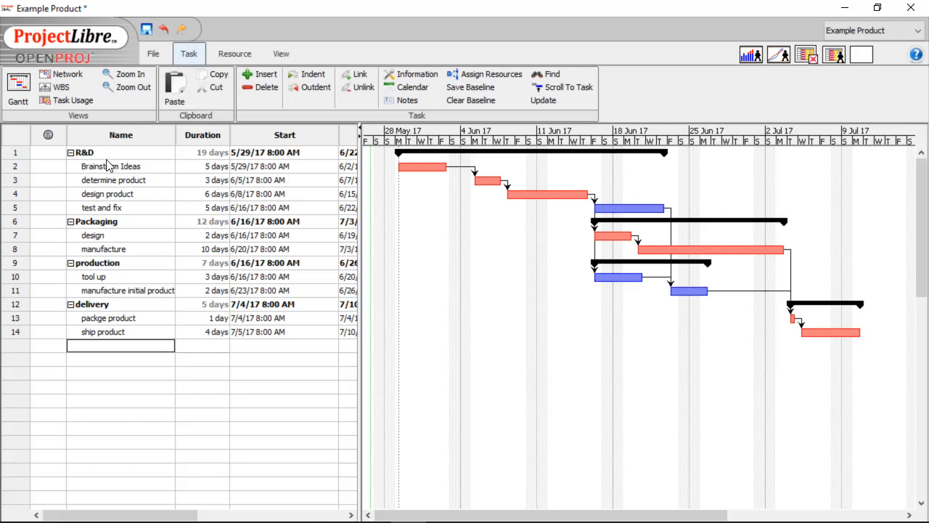
mouse_move(104, 178)
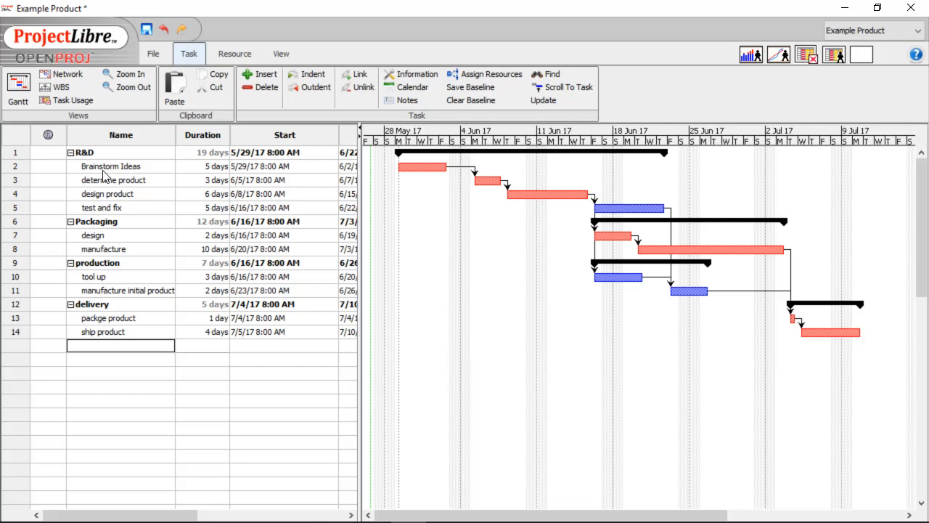
- Insert Identify target market below Brainstorm Ideas and indent it as its subtask
double_click(113, 180)
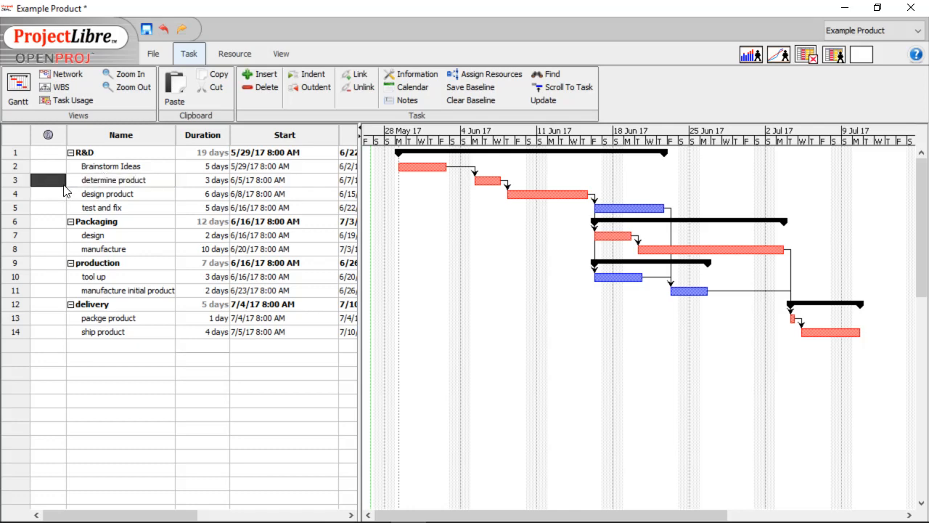
right_click(46, 180)
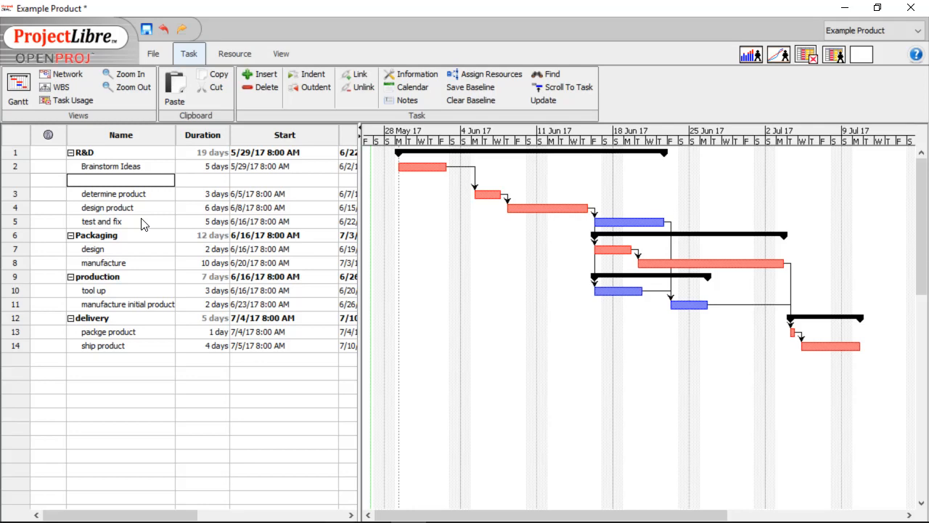
type("Identify")
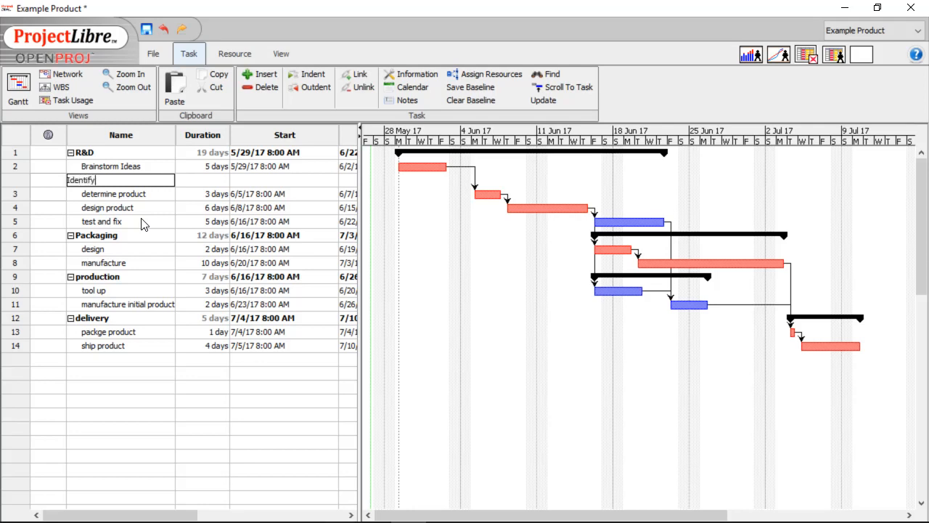
type("ta")
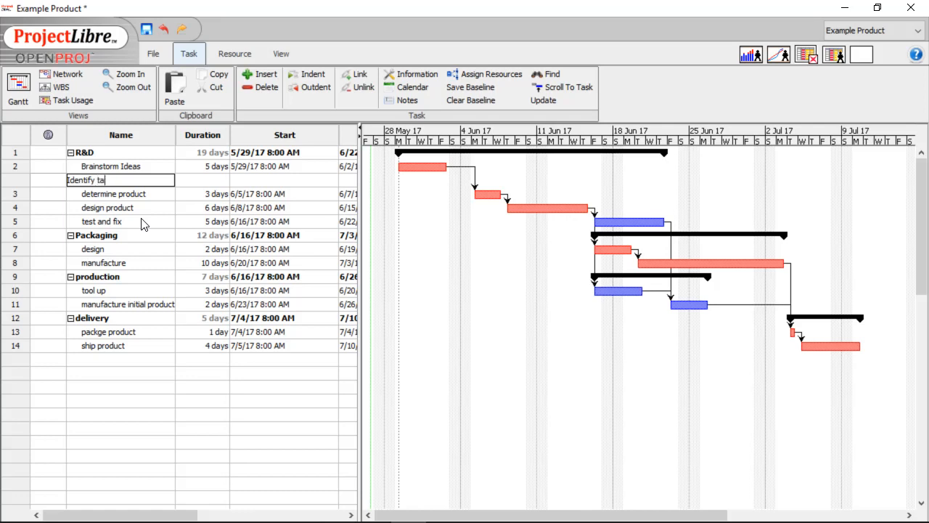
type("rget market")
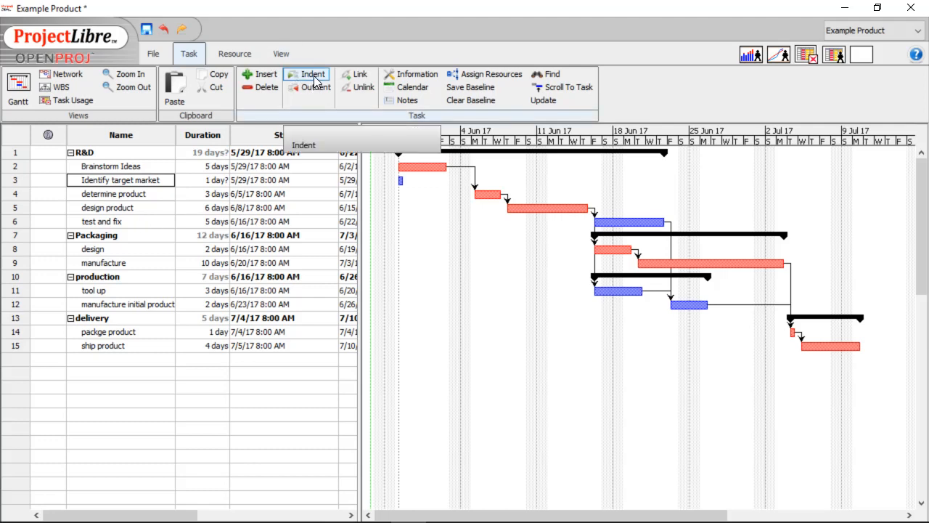
left_click(306, 73)
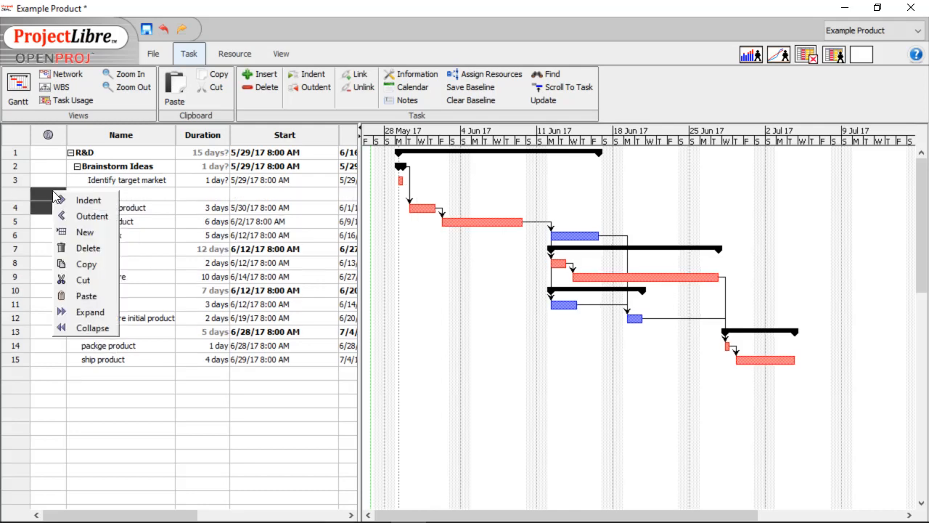
- Insert new rows and name them Identify target age and Identify product color under Brainstorm Ideas
left_click(84, 232)
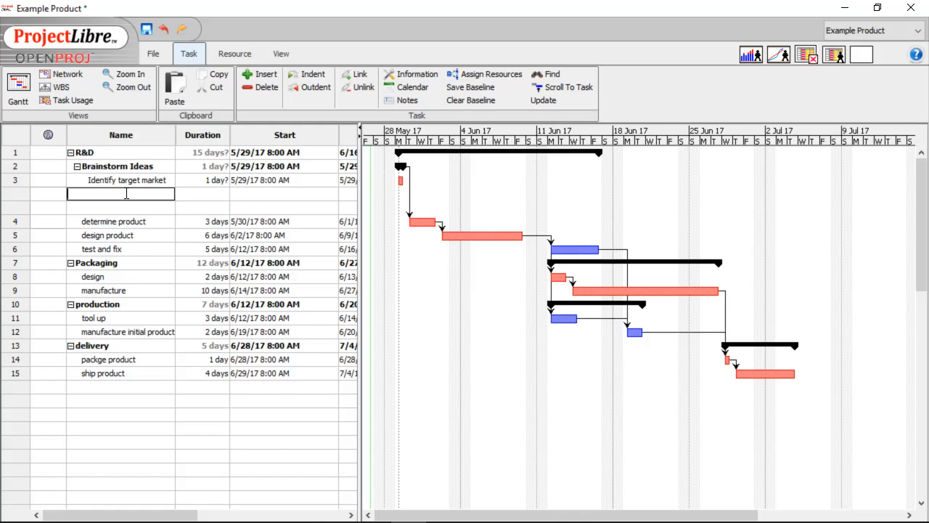
type("Identify target age")
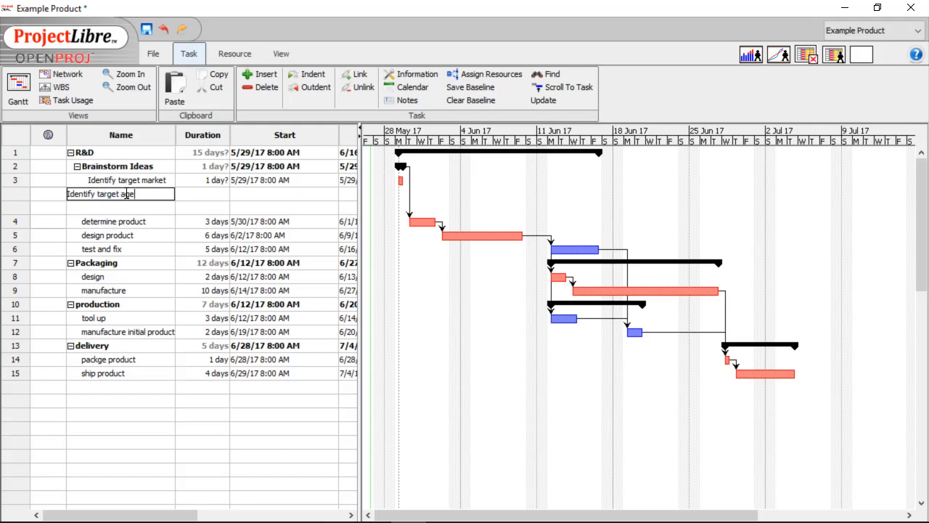
key("Return")
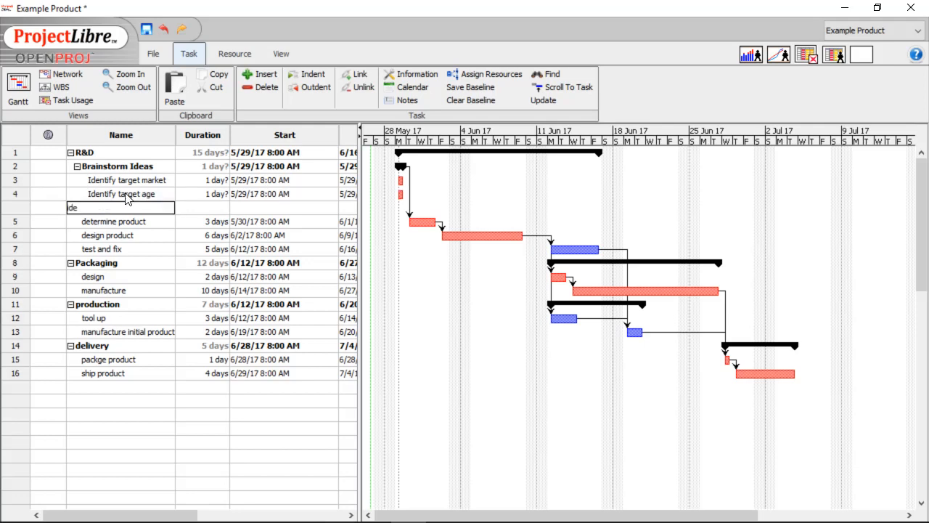
type("dentify")
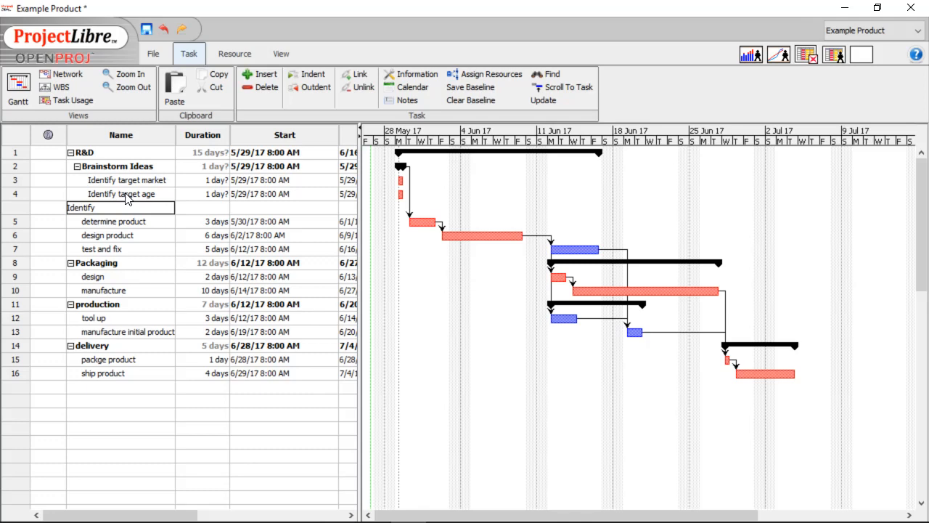
type("product c")
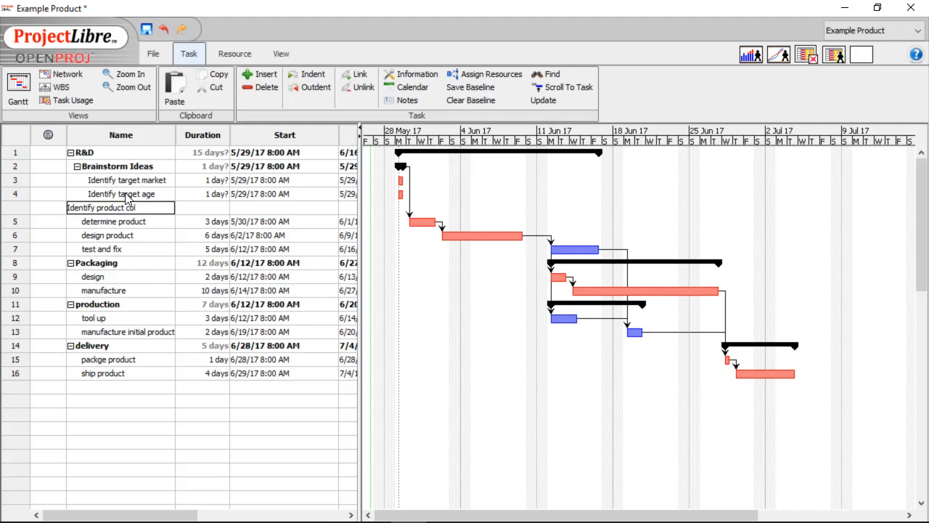
type("or")
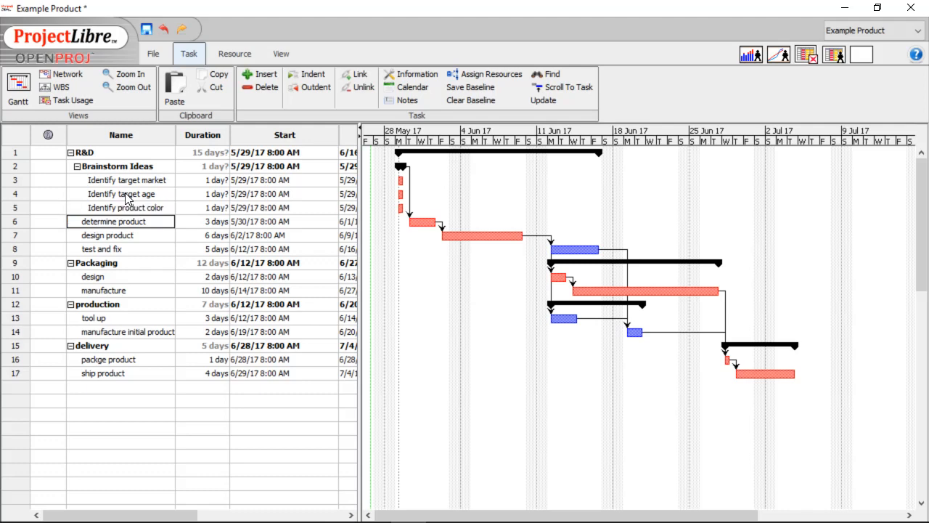
mouse_move(142, 346)
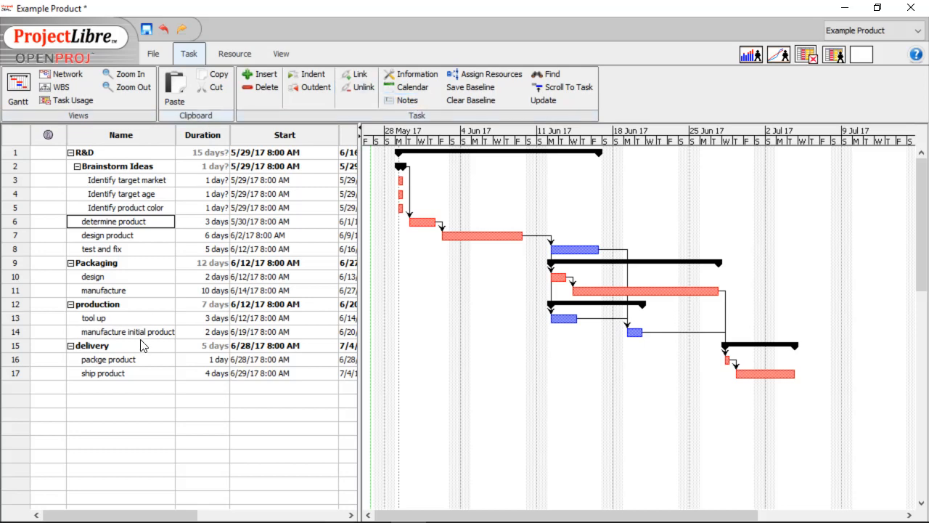
- Add a Marketing task in a new row after the Brainstorm subtasks
left_click(119, 387)
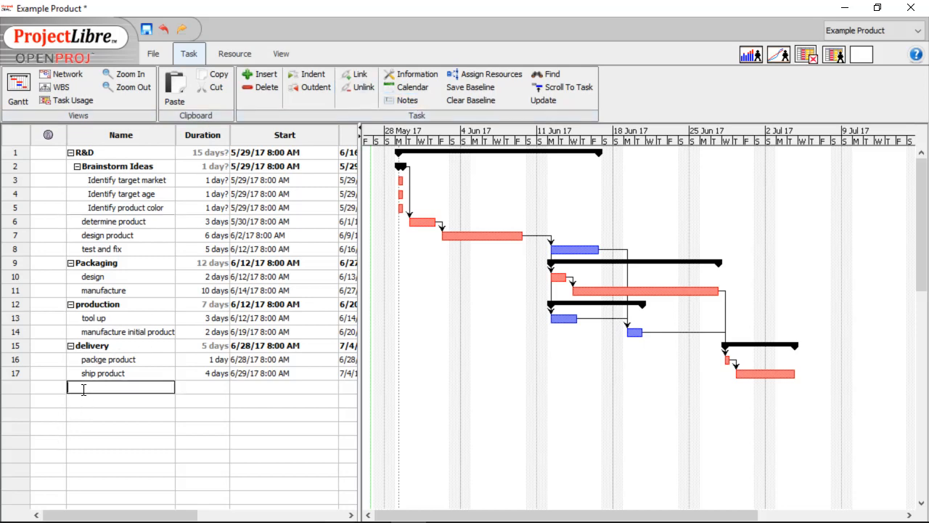
type("matr")
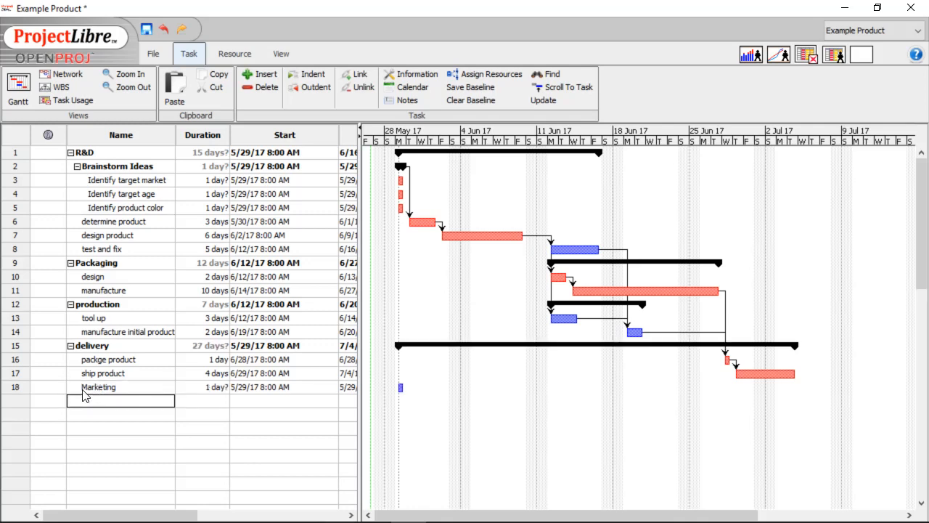
left_click(119, 386)
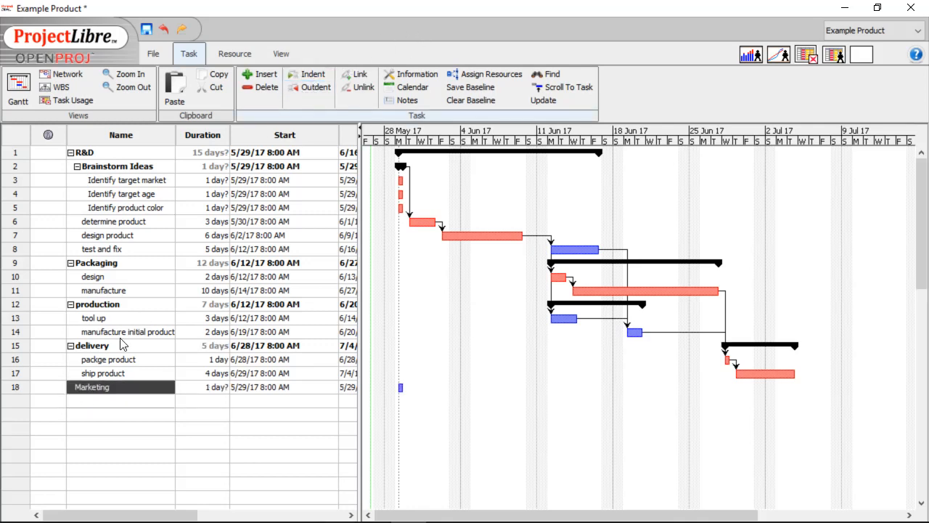
left_click(121, 400)
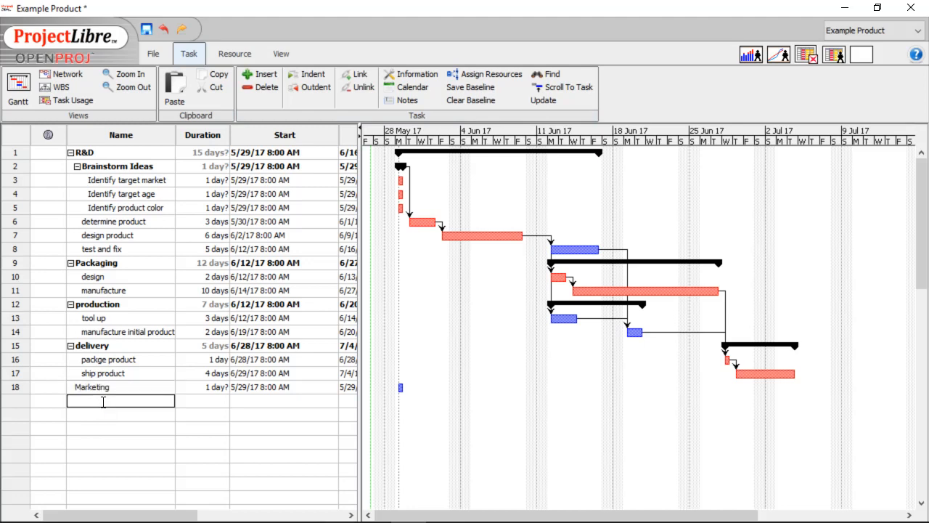
- Add create ad campaign, run ads on tv, put ads on youtube and put ads on google services below Marketing
type("create a")
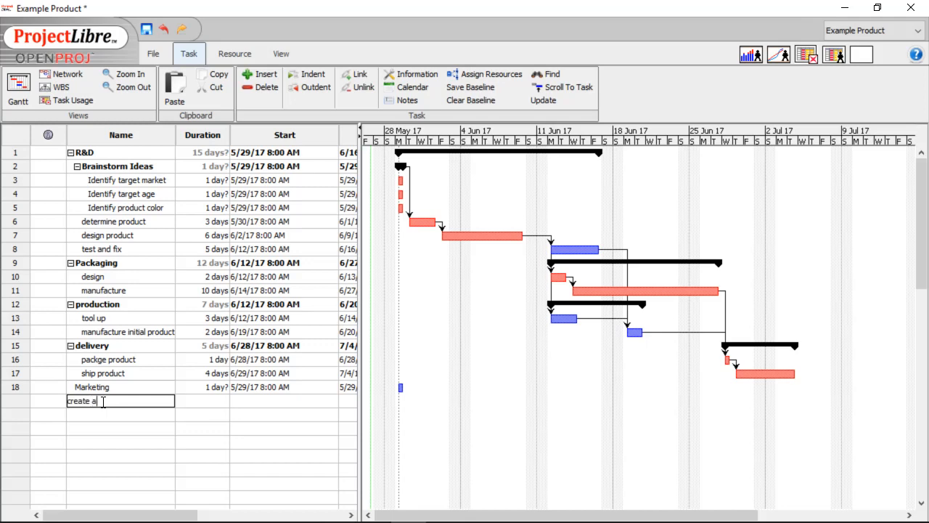
type("d camp")
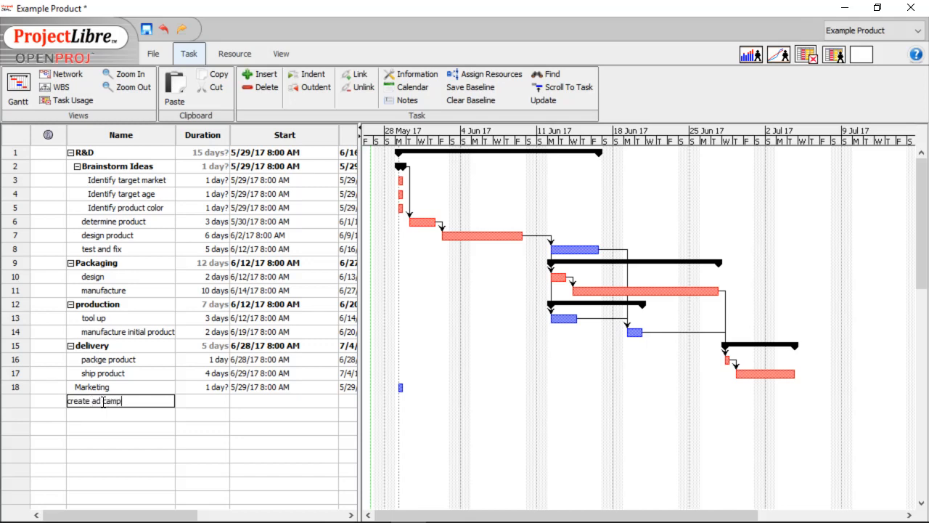
key("Return")
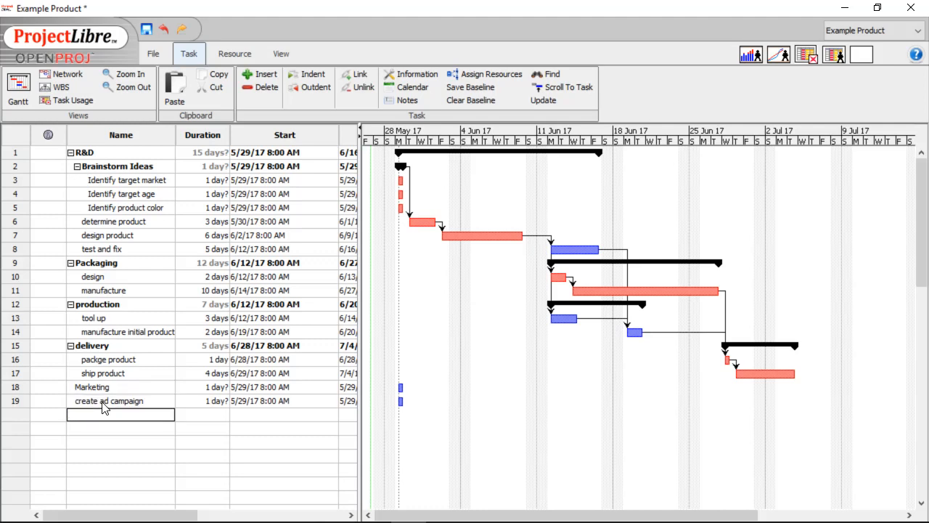
type("rin")
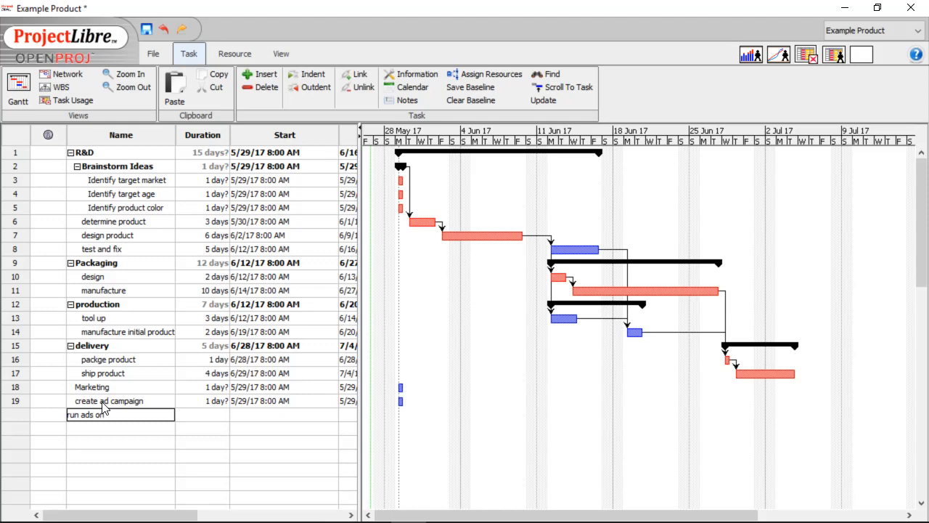
key("Return")
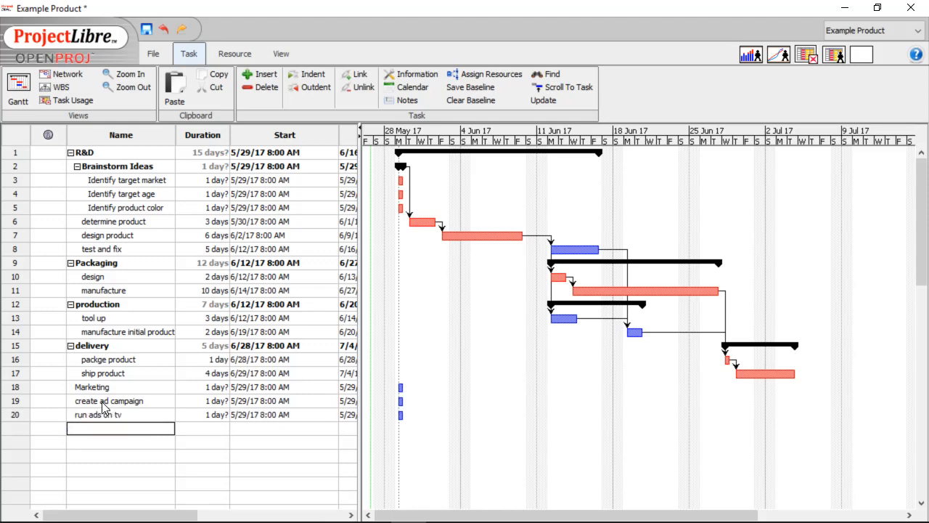
type("put ads on google services")
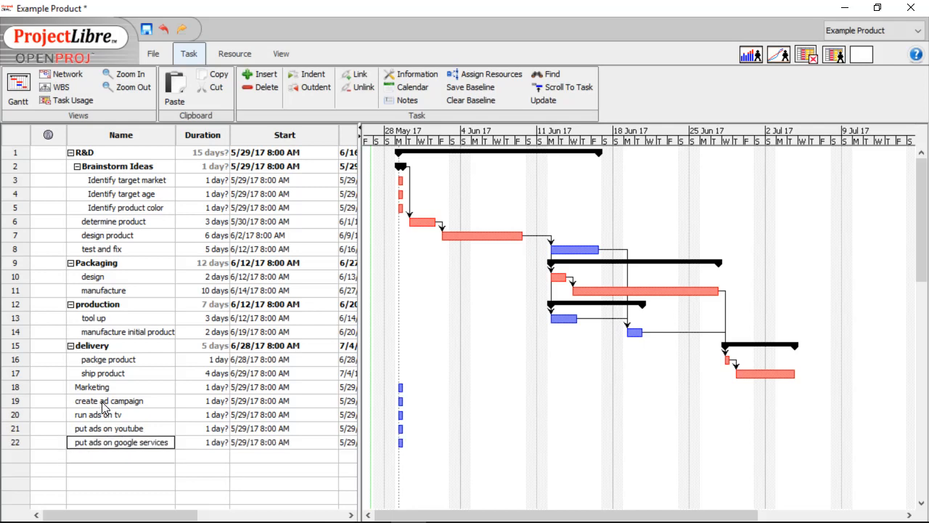
left_click(122, 427)
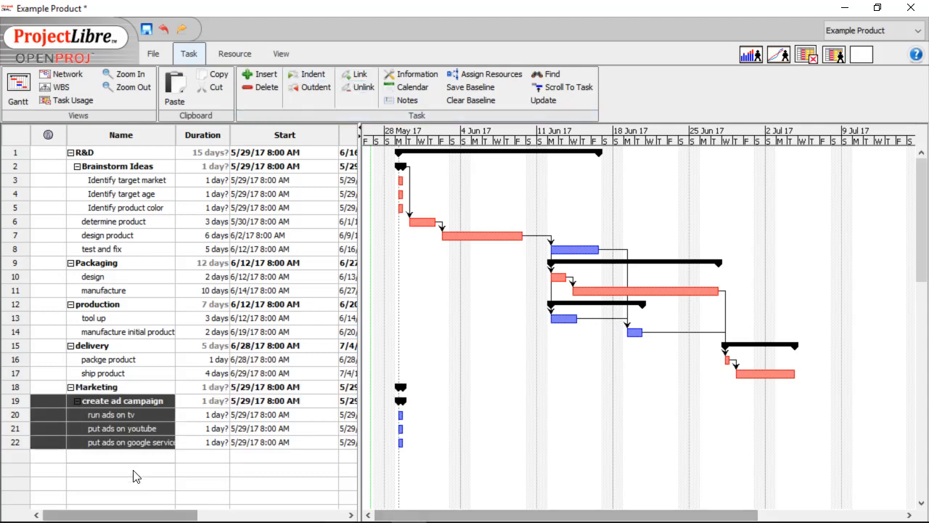
- Outdent the three nested ad tasks so all four ad tasks are direct Marketing subtasks
left_click(120, 469)
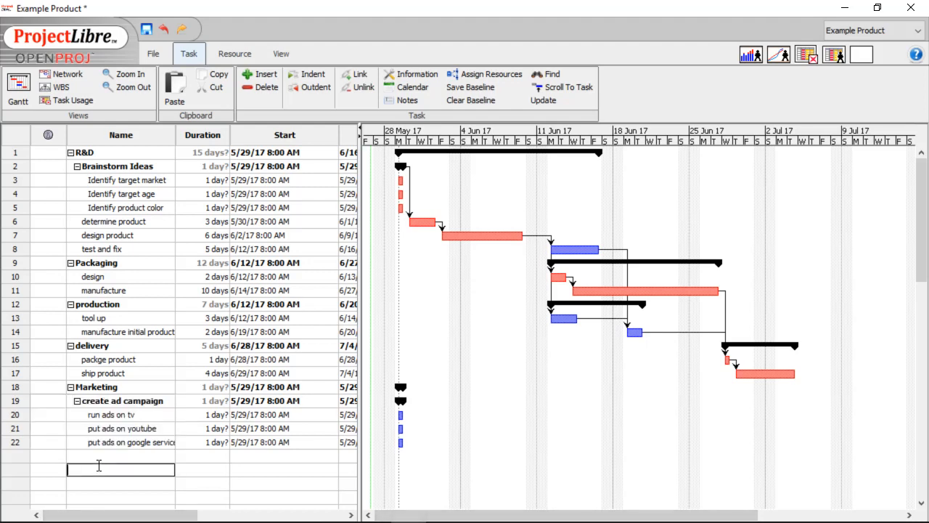
double_click(95, 415)
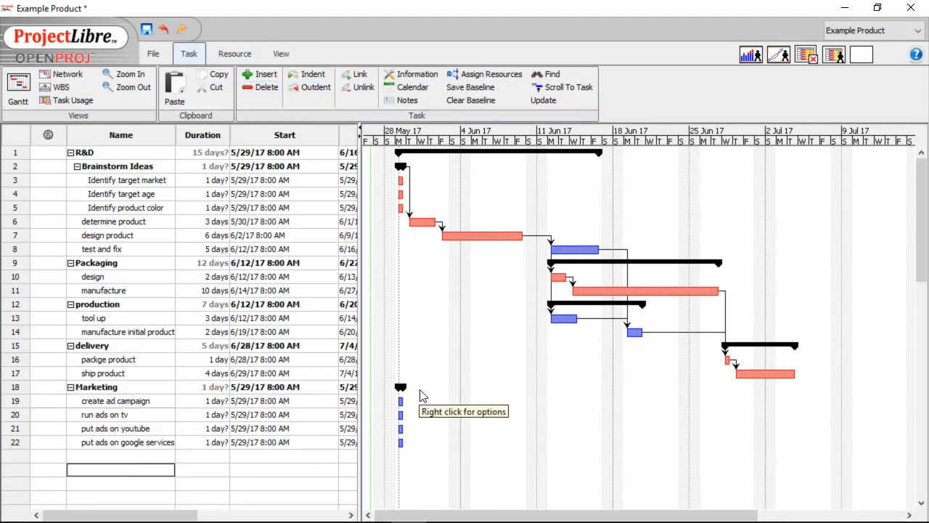
mouse_move(177, 128)
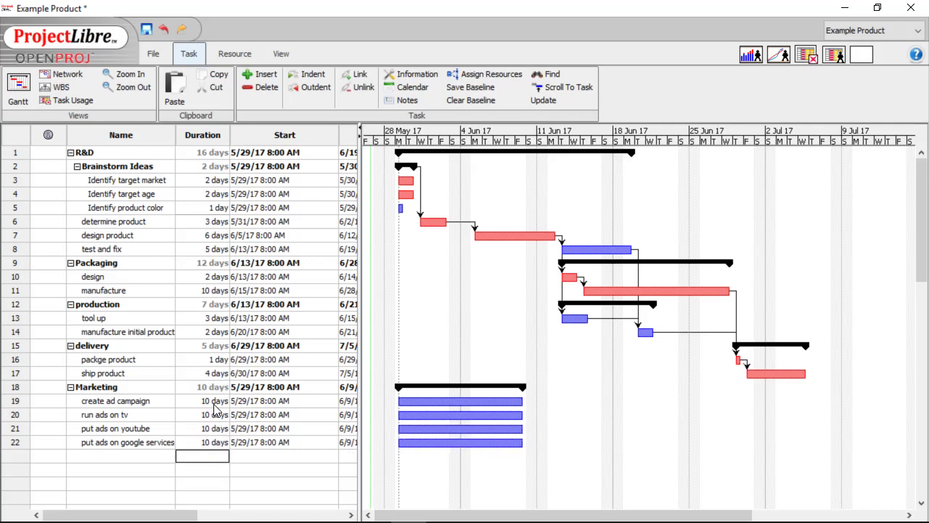
mouse_move(128, 183)
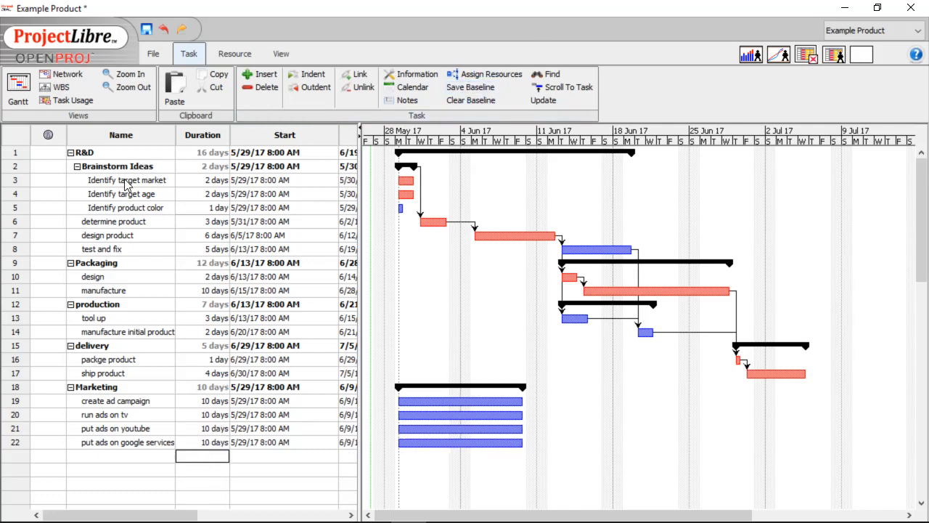
- Give the four ad tasks 10-day durations and the first two brainstorm subtasks 2 days
double_click(119, 165)
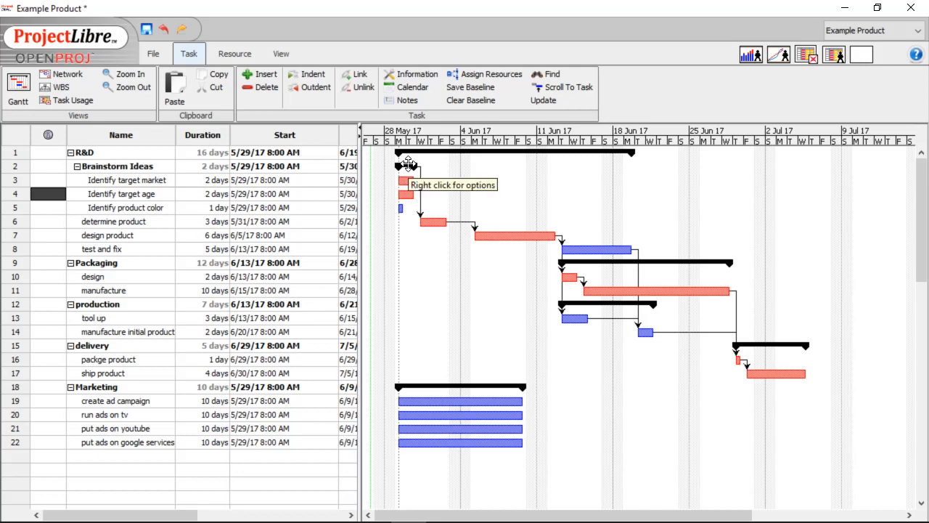
mouse_move(432, 222)
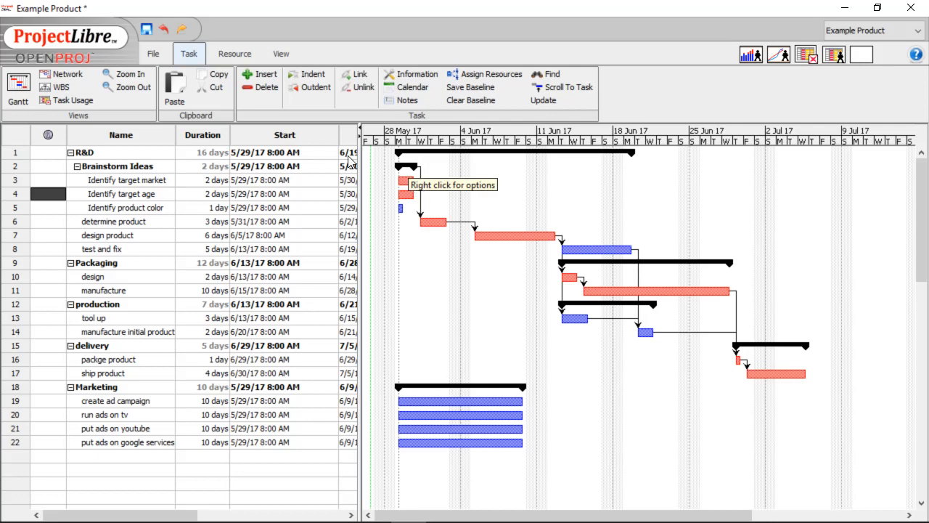
mouse_move(190, 216)
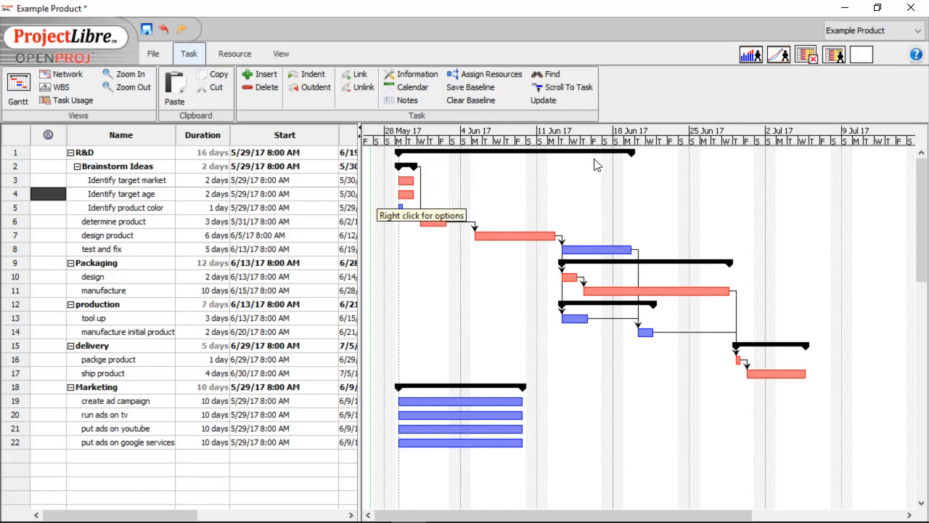
mouse_move(400, 180)
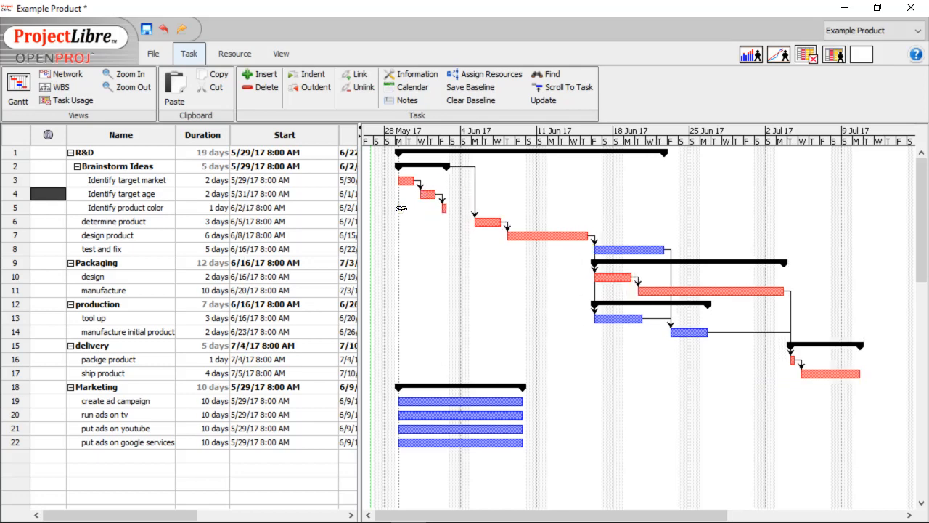
mouse_move(465, 253)
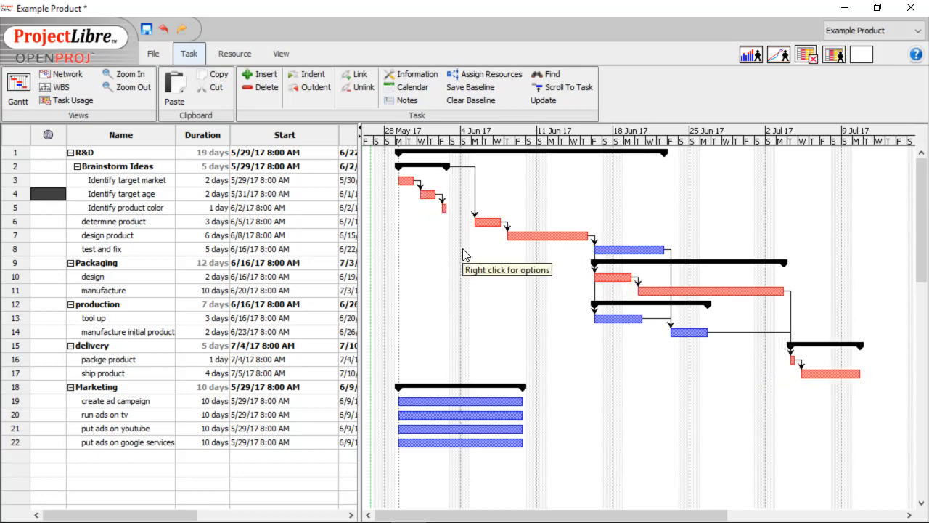
mouse_move(485, 218)
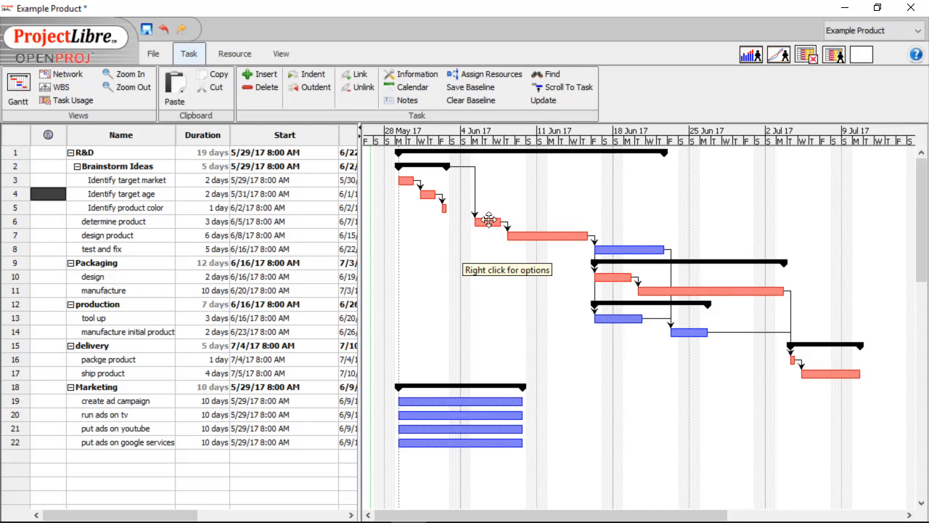
mouse_move(441, 206)
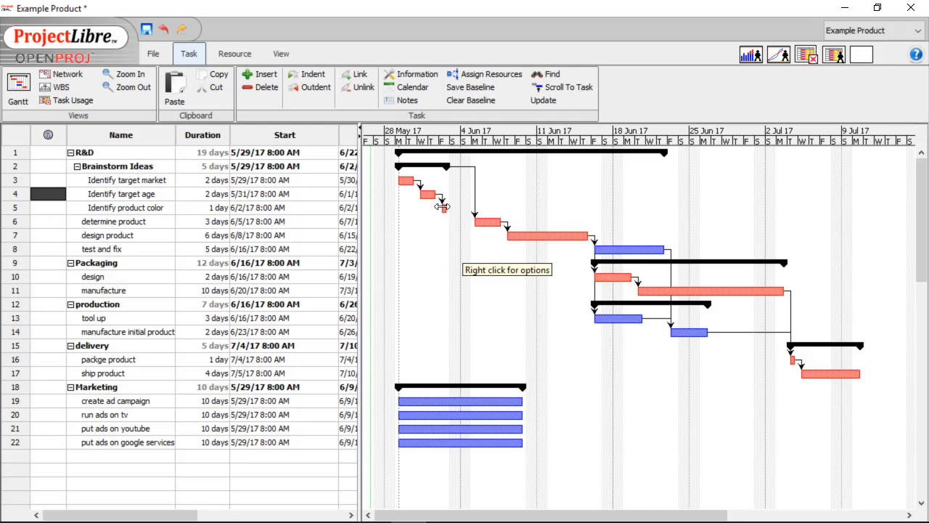
mouse_move(451, 212)
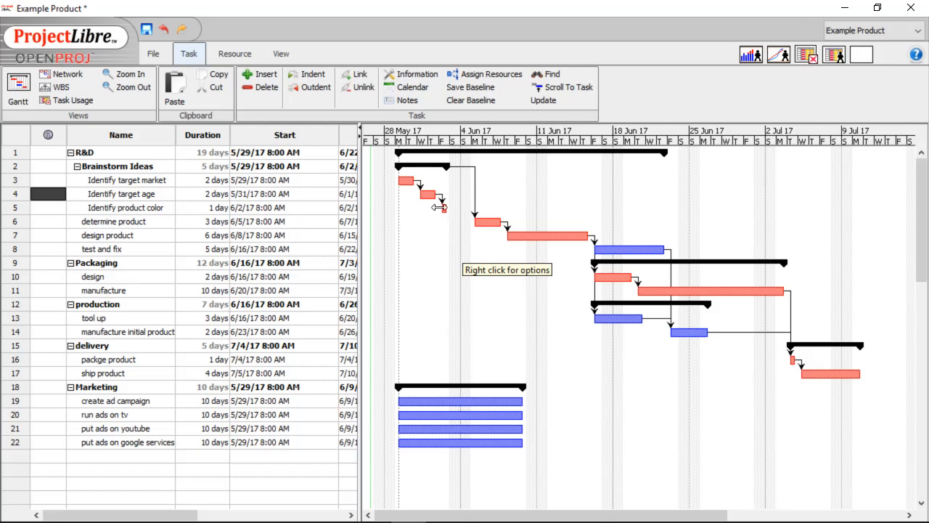
mouse_move(430, 194)
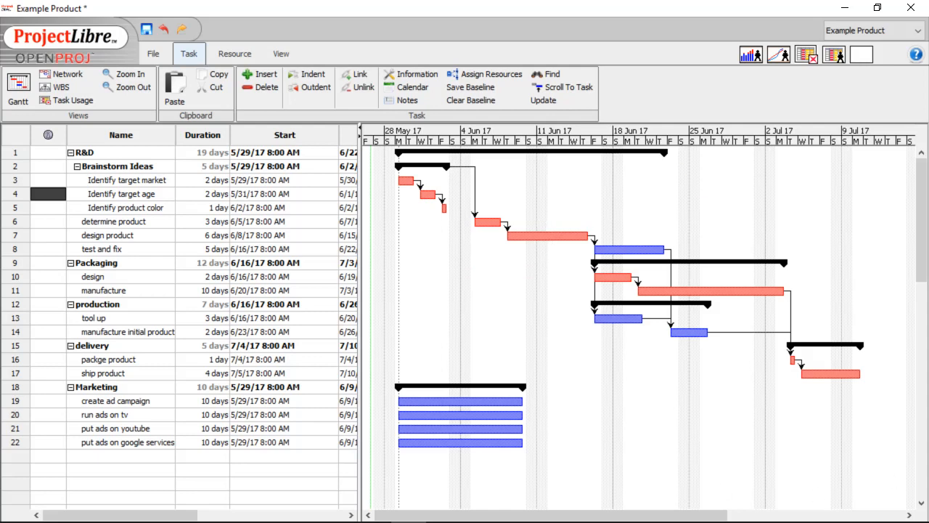
mouse_move(912, 433)
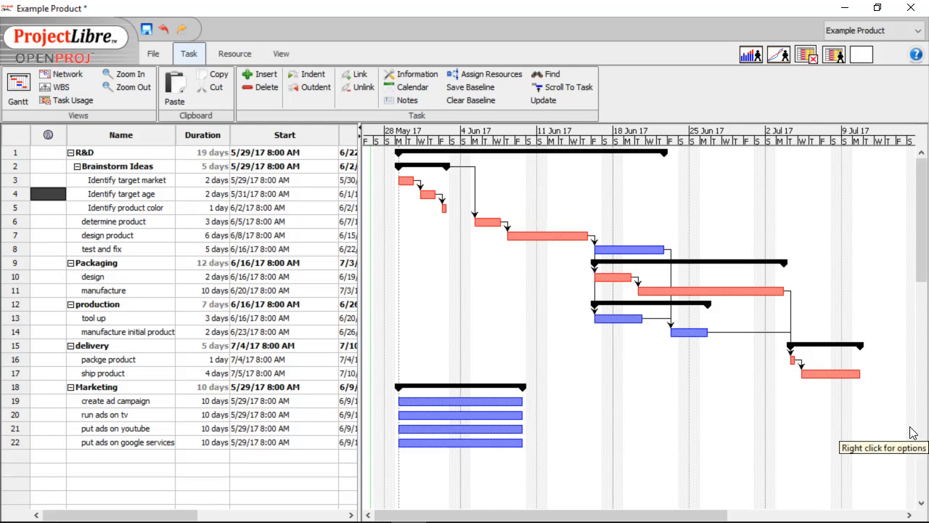
mouse_move(296, 354)
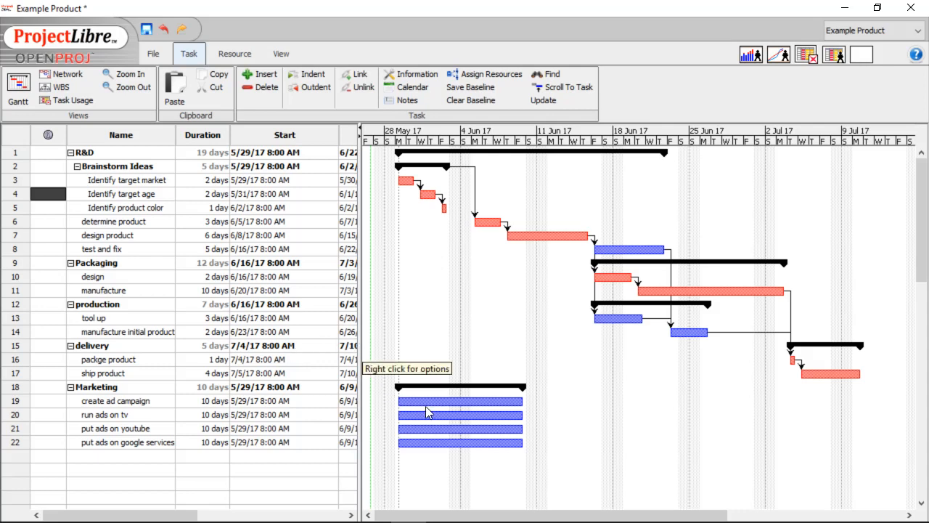
mouse_move(435, 399)
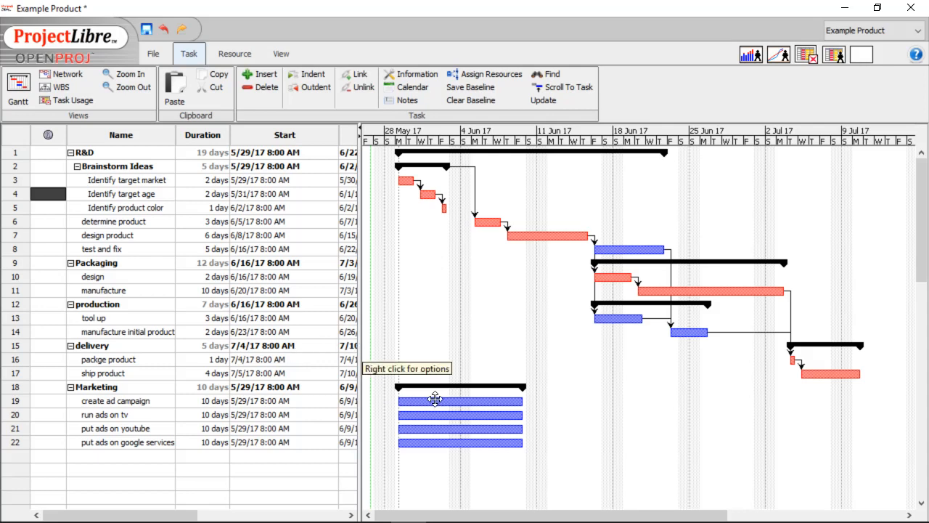
mouse_move(200, 250)
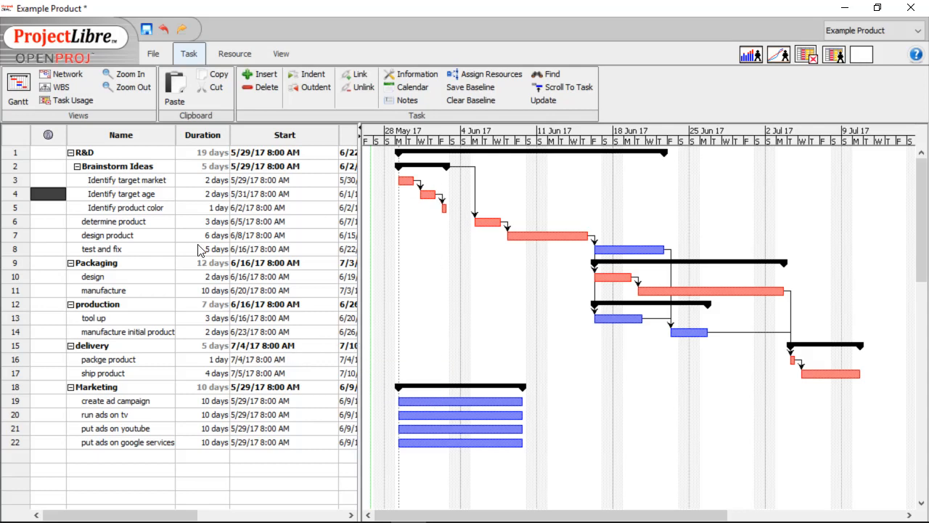
mouse_move(443, 203)
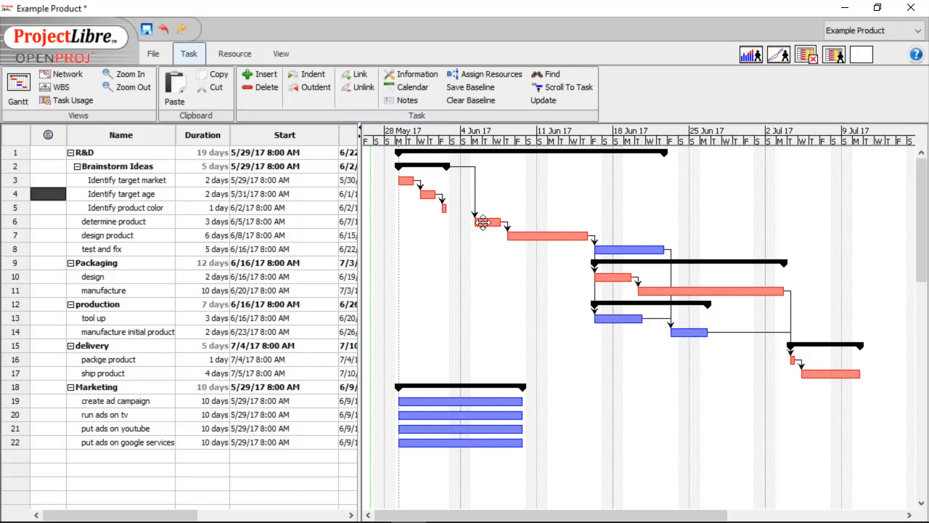
- Link determine product to create ad campaign so Marketing starts after it, stretching to 18 days
left_click_drag(459, 401, 580, 401)
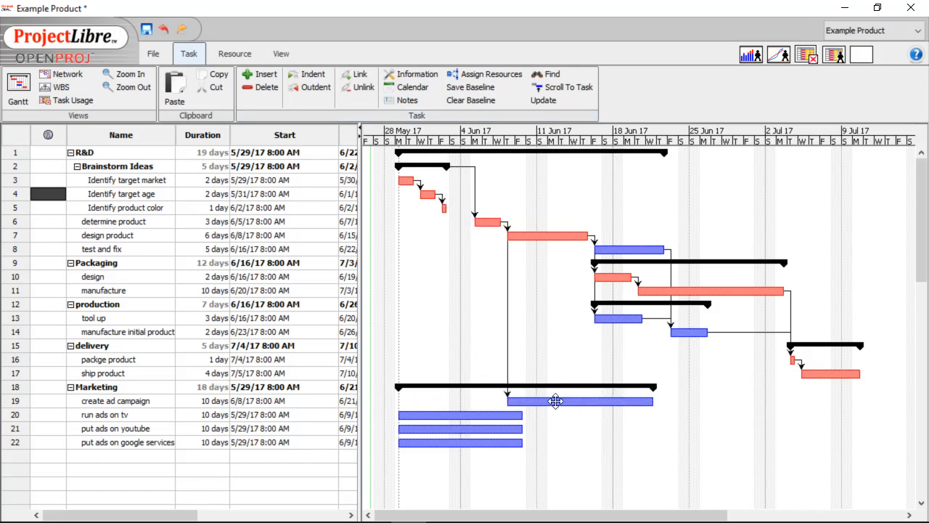